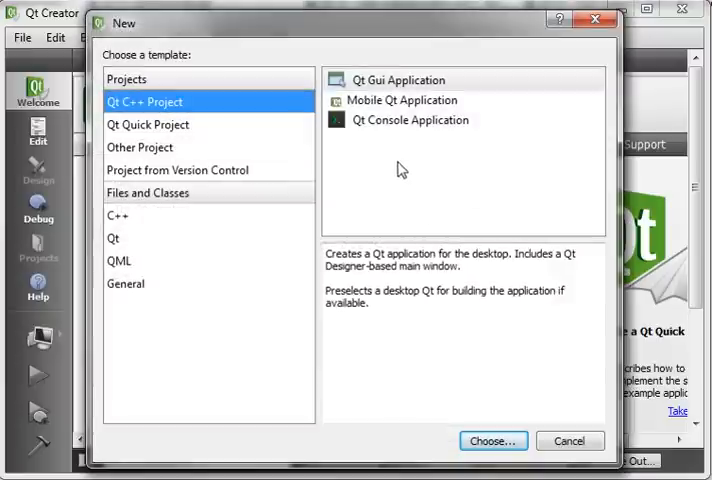
- Create the Qt GUI Application 'Painter' in E:\Test with a QDialog base class
left_click(399, 80)
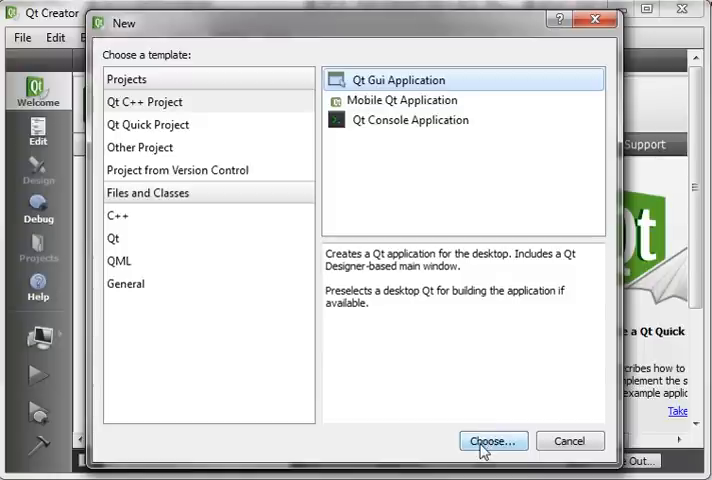
left_click(492, 441)
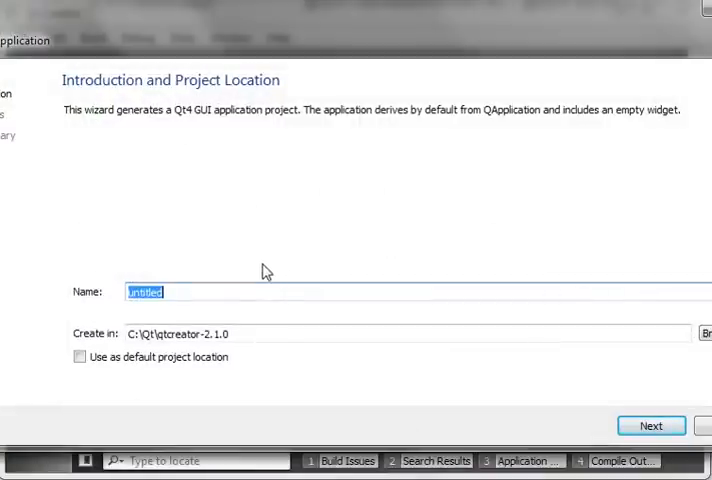
type("Pi")
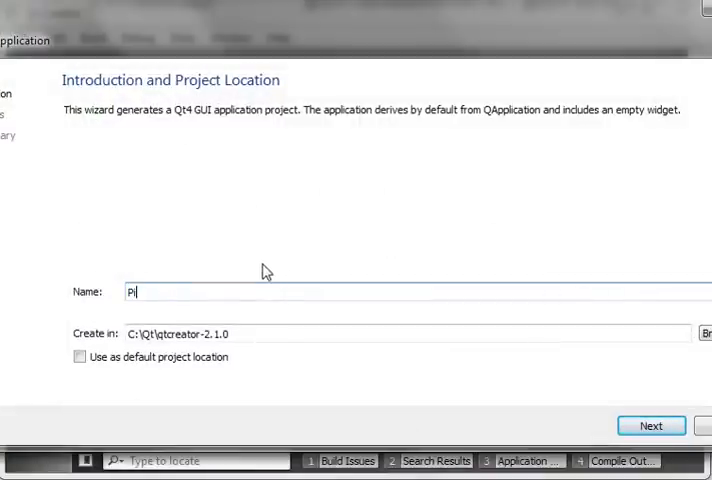
type("ainter")
left_click(407, 333)
type("E:\\T")
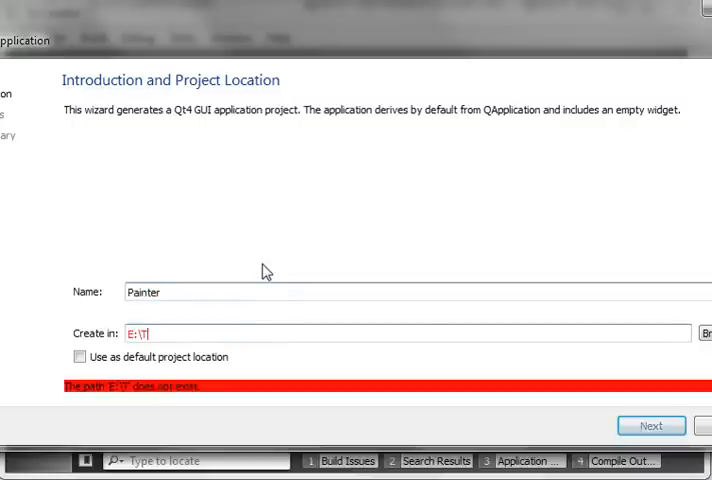
type("est")
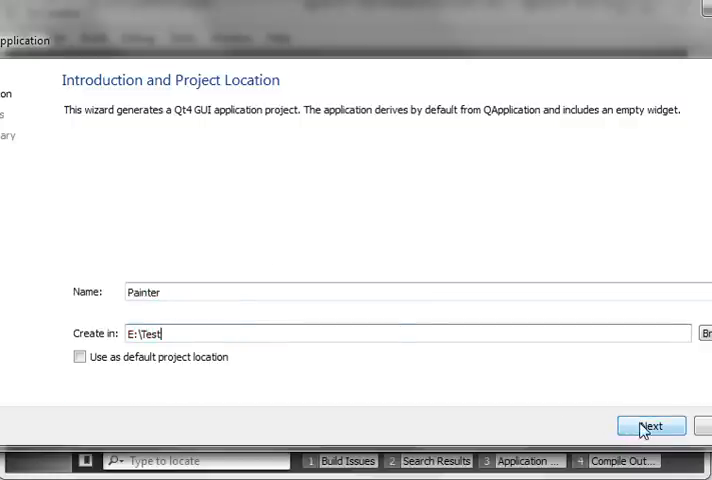
left_click(650, 425)
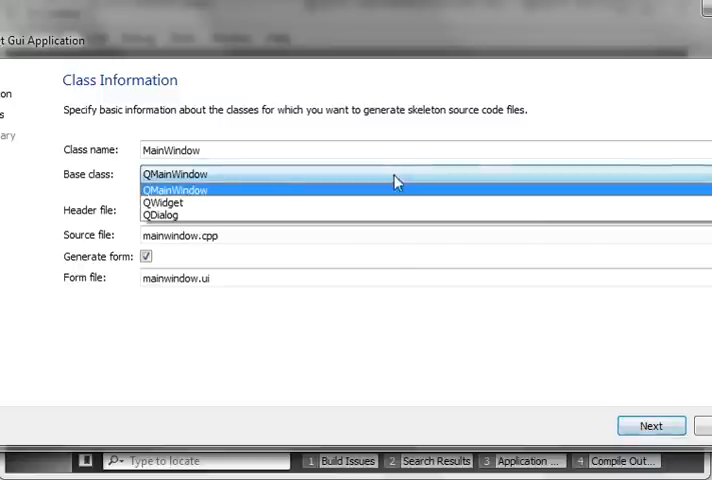
left_click(161, 216)
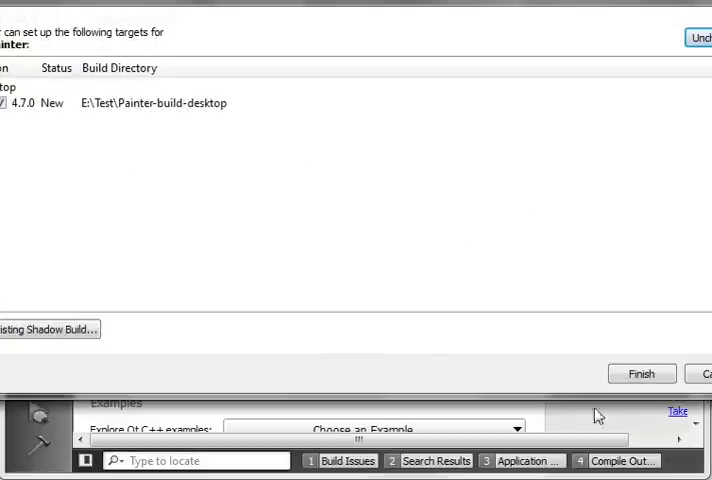
left_click(641, 373)
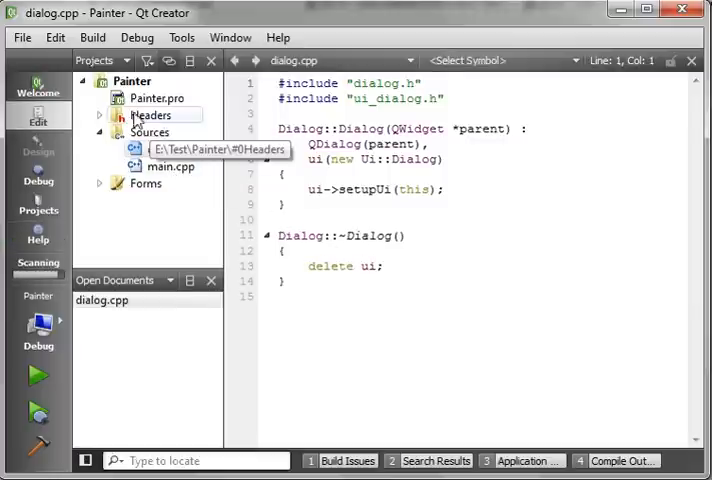
- View dialog.h under Headers, then open dialog.ui from Forms in the designer
left_click(149, 115)
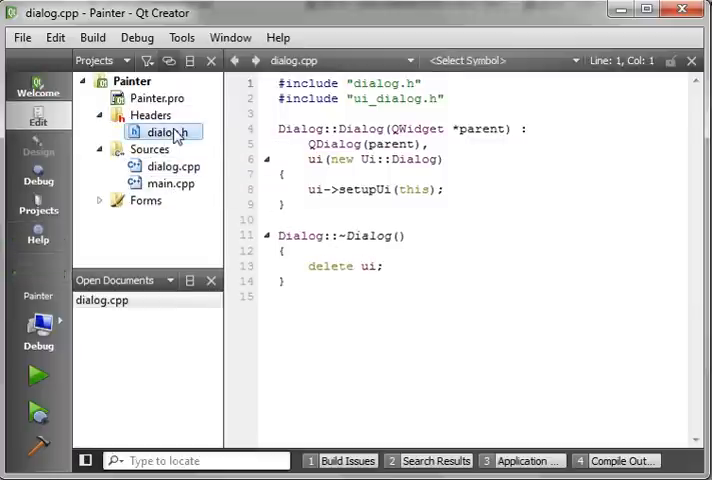
left_click(168, 132)
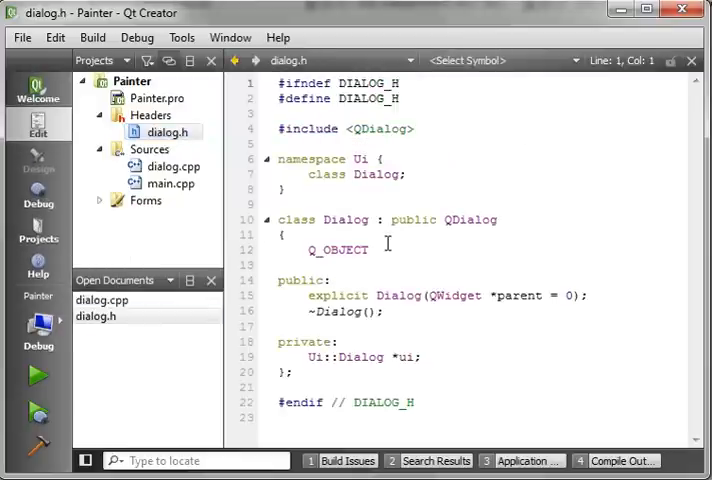
mouse_move(281, 182)
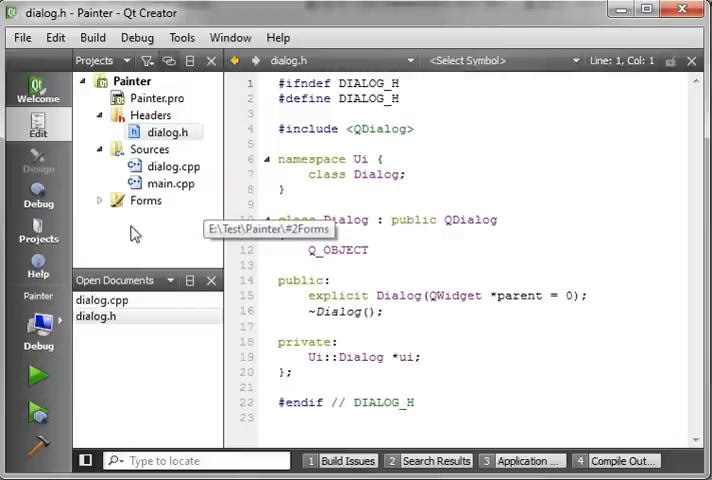
left_click(99, 200)
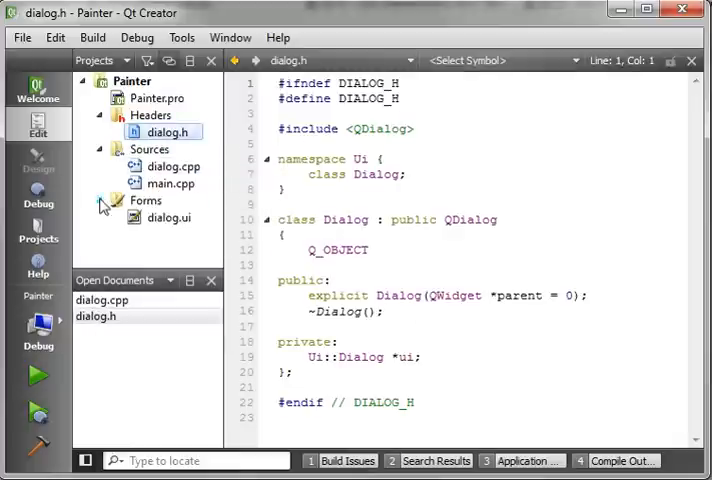
double_click(169, 217)
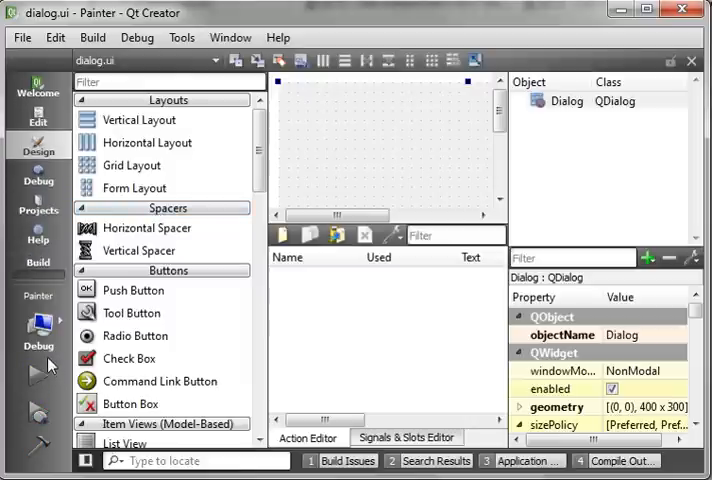
mouse_move(262, 272)
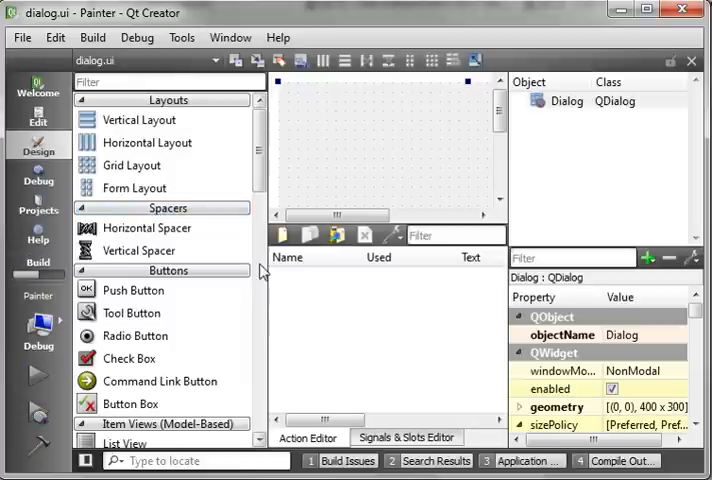
- Run the Painter app to see the empty dialog, then close it
left_click(38, 376)
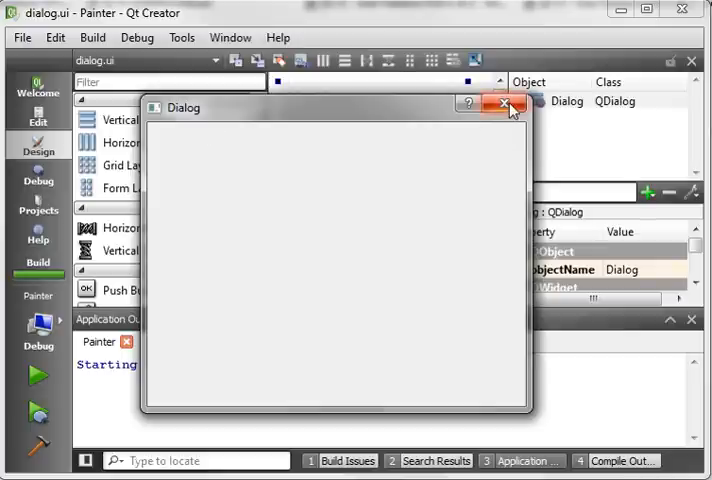
left_click(508, 104)
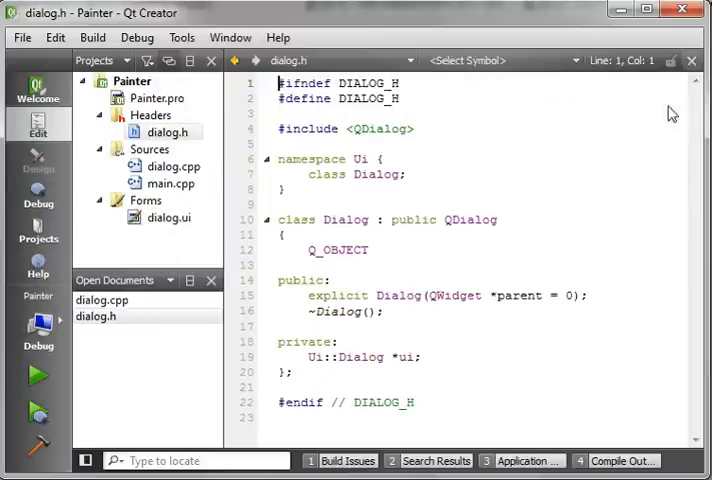
mouse_move(375, 345)
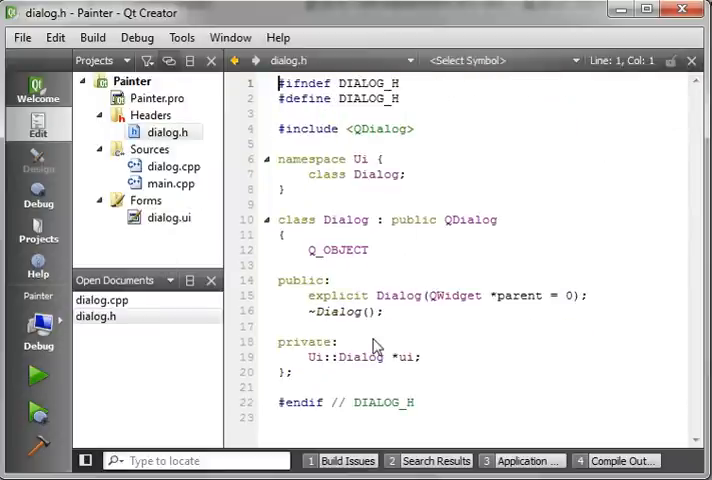
- Declare protected void paintEvent(QPaintEvent *e) after the private members in dialog.h
left_click(420, 357)
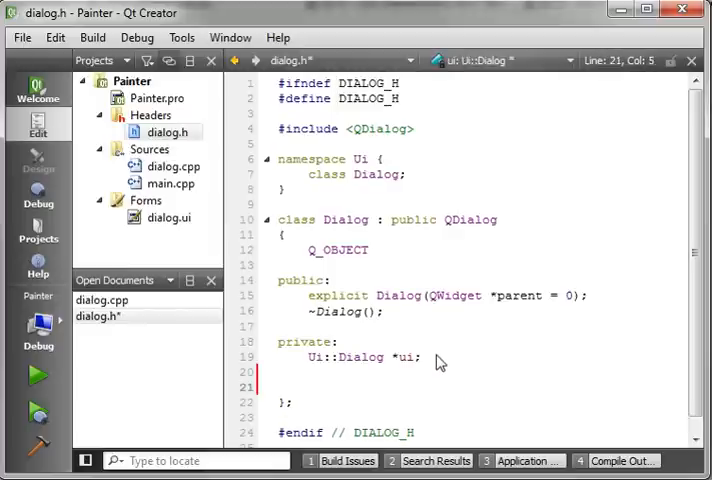
type("protected:")
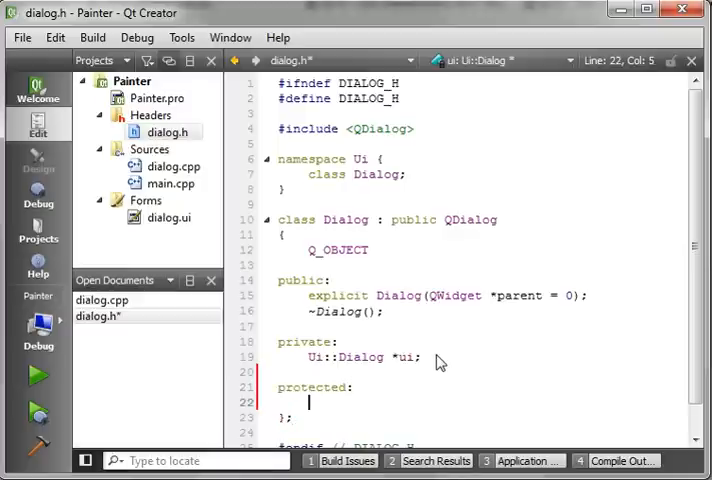
type("void")
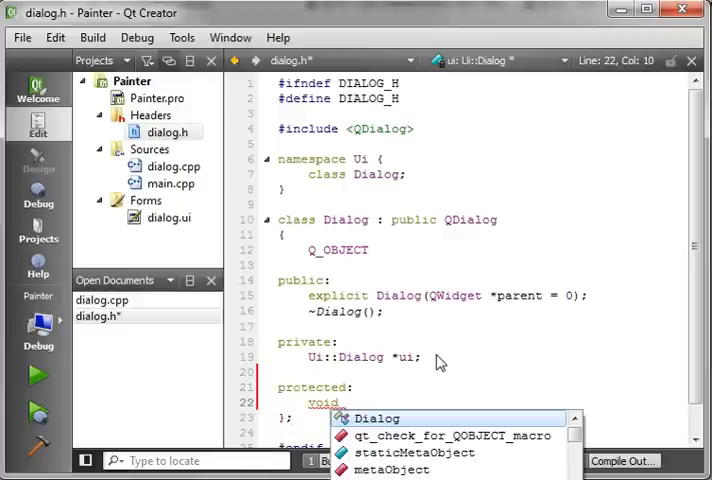
type("R")
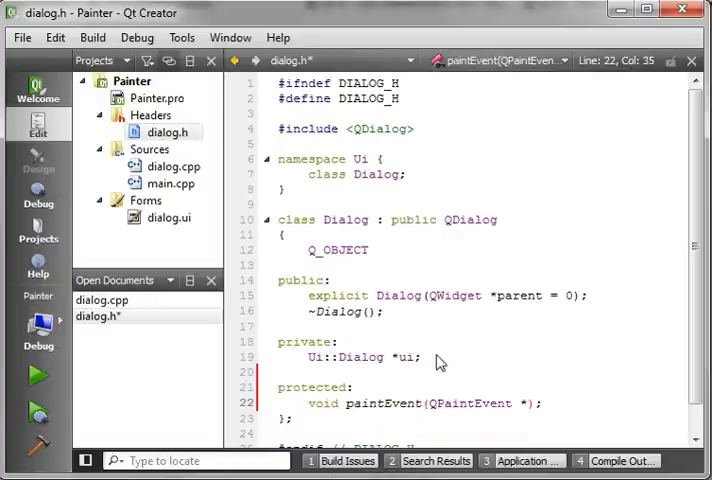
mouse_move(528, 415)
type("e")
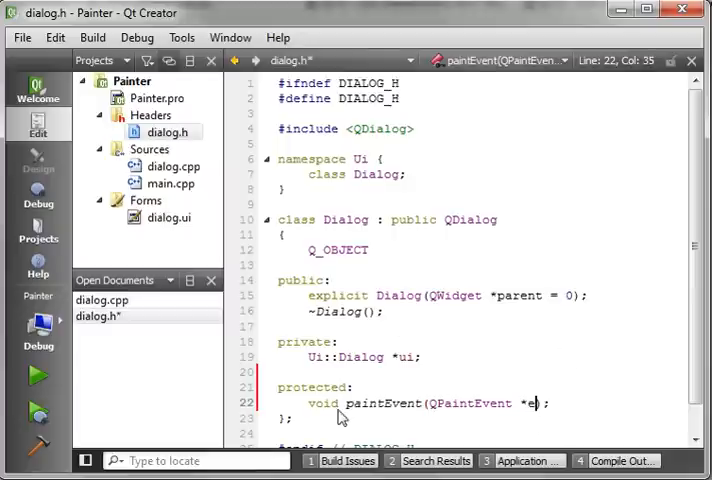
double_click(384, 403)
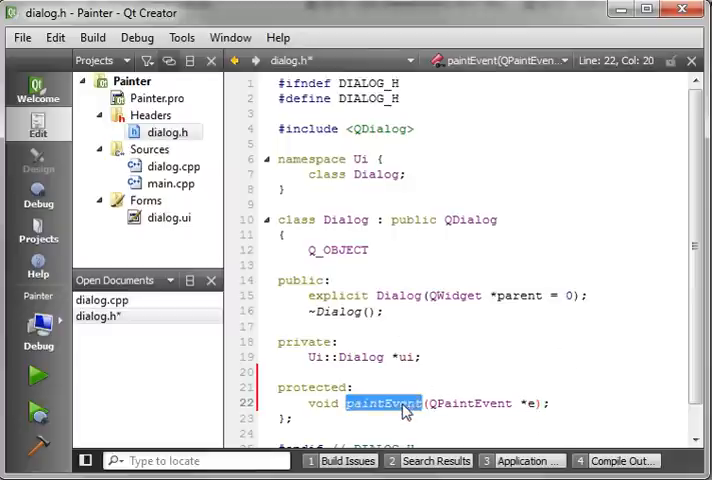
mouse_move(470, 428)
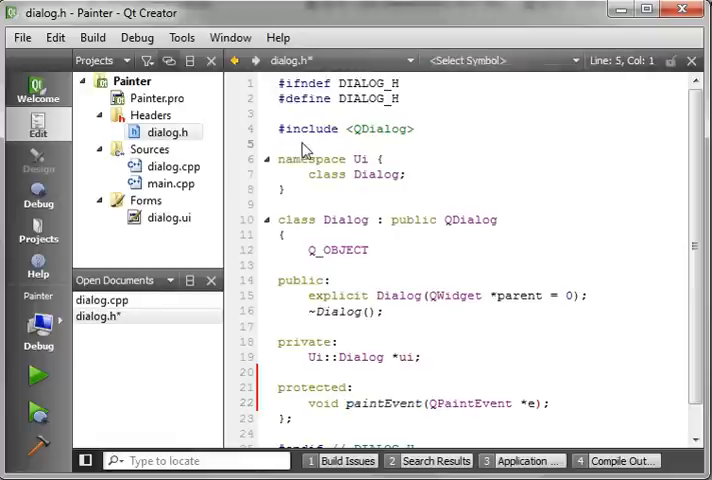
- Add #include <QtGui> and #include <QtCore> to dialog.h and save it
type("#include")
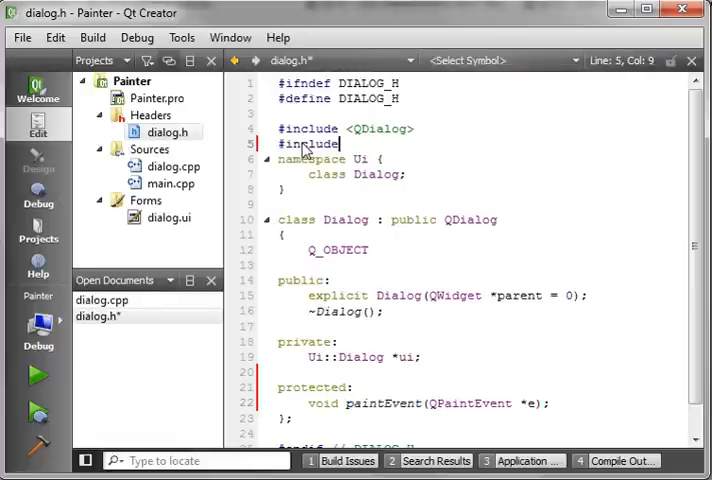
type("<Q")
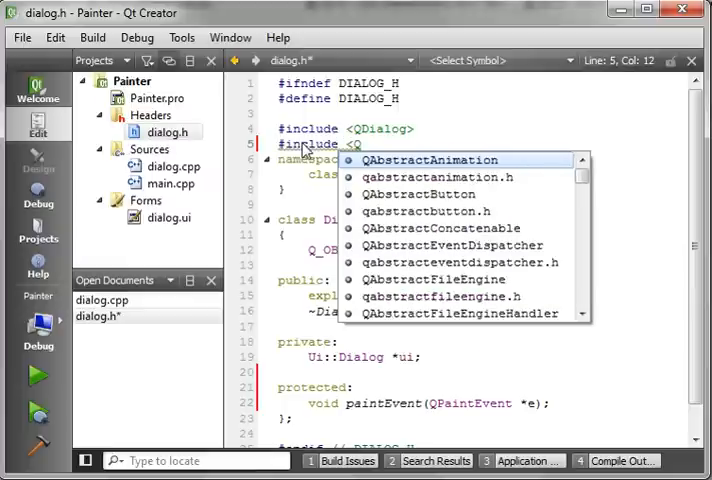
type("tGui>")
type("#include <")
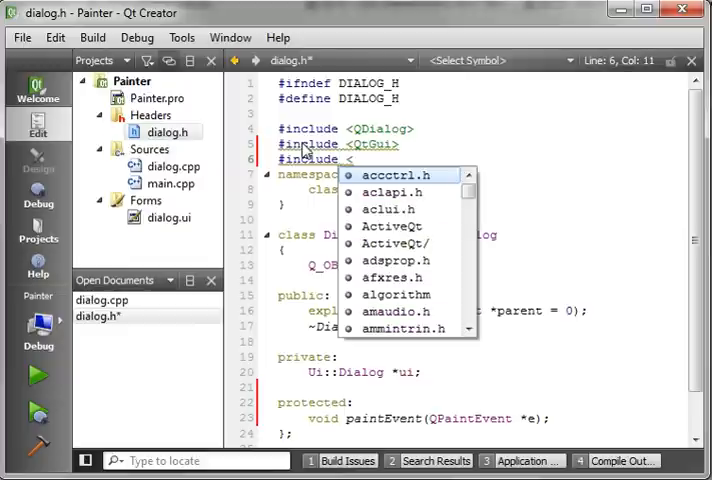
type("Qt")
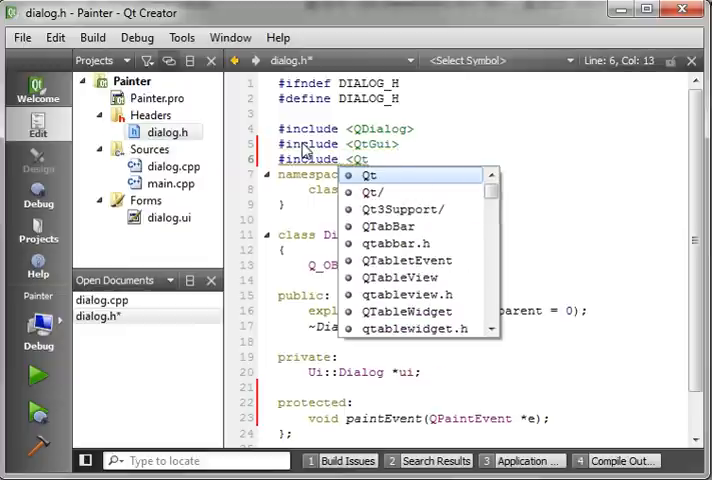
type("Core>")
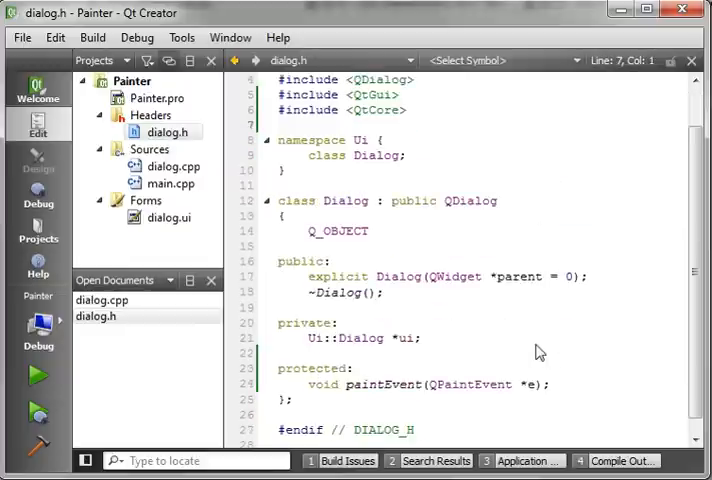
triple_click(428, 384)
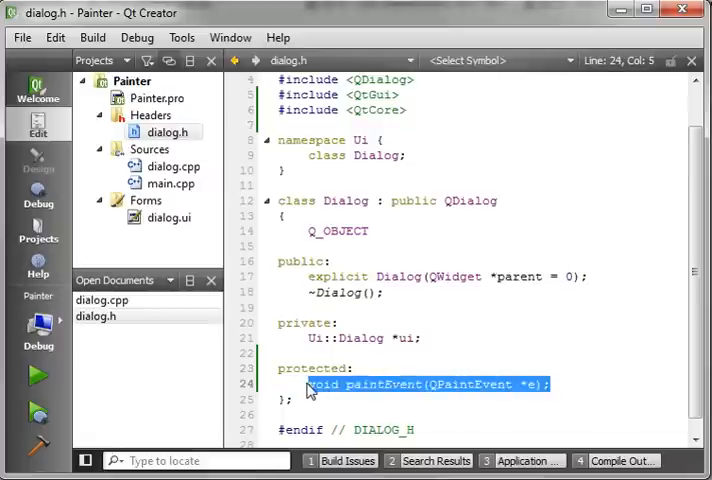
left_click(101, 300)
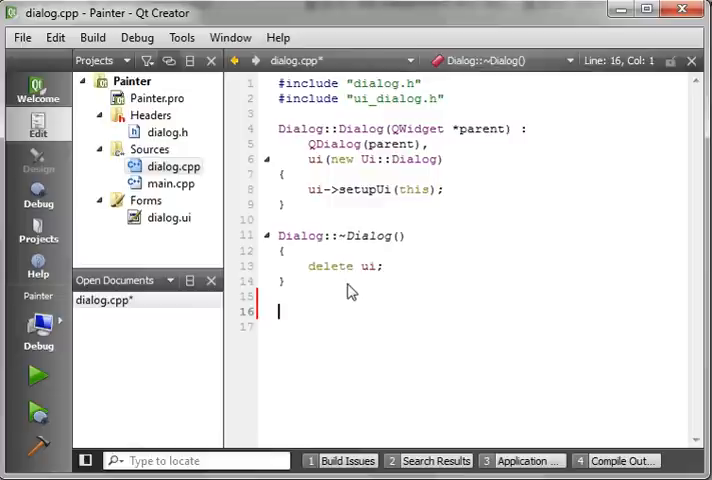
- Write an empty void Dialog::paintEvent(QPaintEvent *e) body below the destructor
type("void")
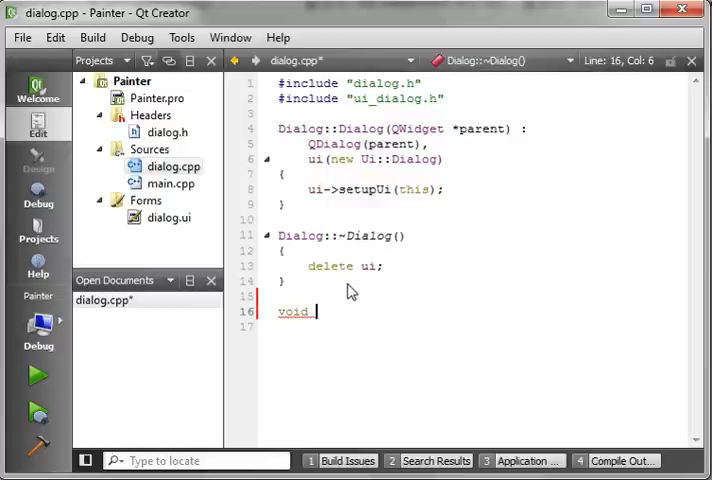
type("Dialog::")
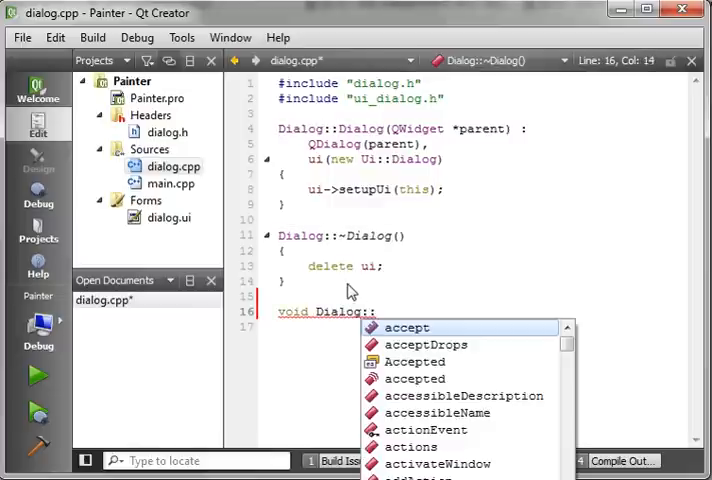
type("paintEvent(")
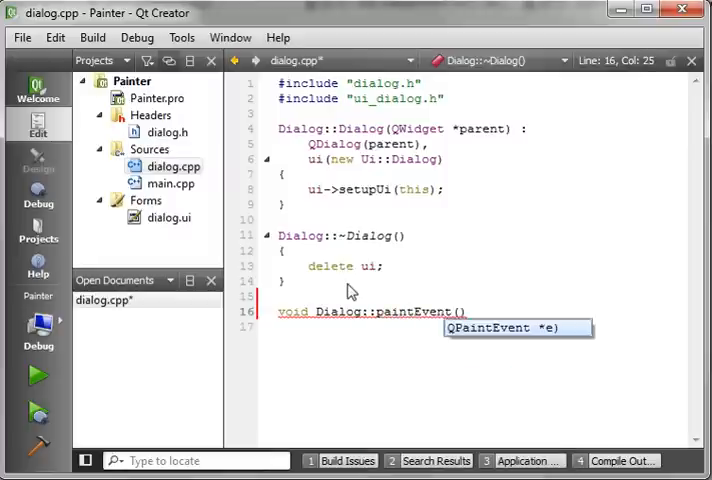
key("Return")
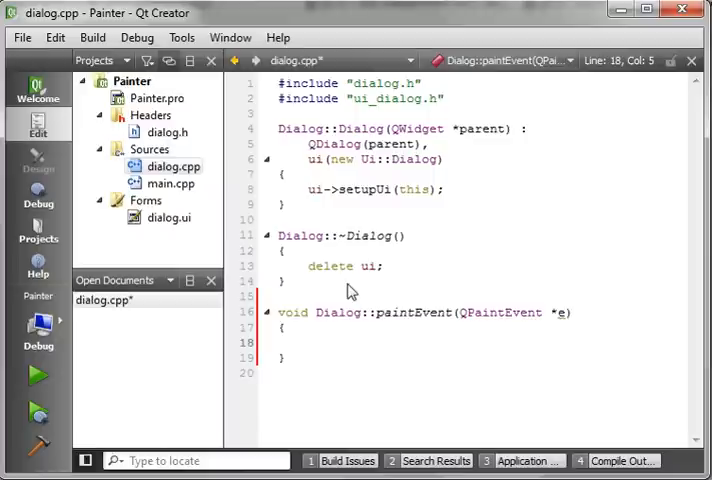
- Create QPainter painter(this) inside paintEvent
type("QPa")
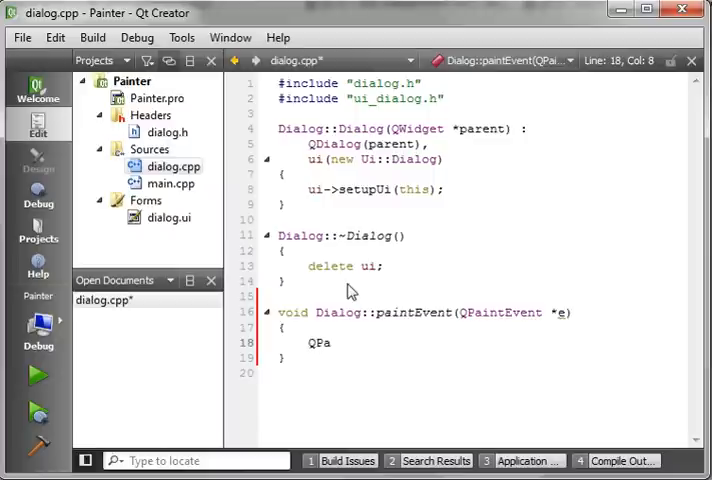
type("intern")
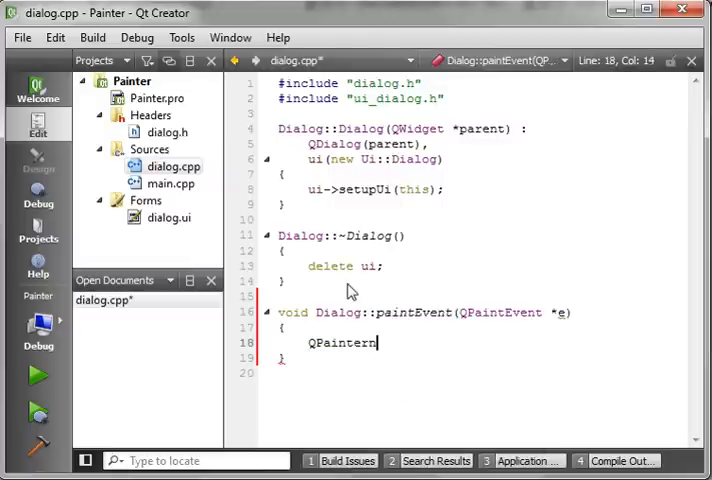
key("BackSpace")
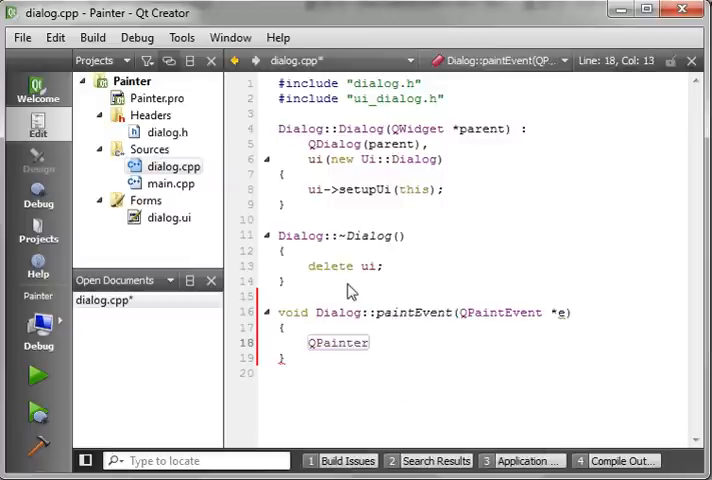
type("painter(this);")
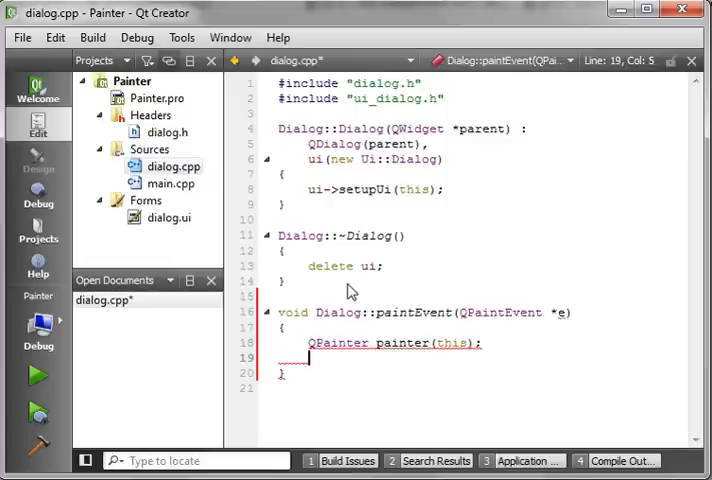
key("Return")
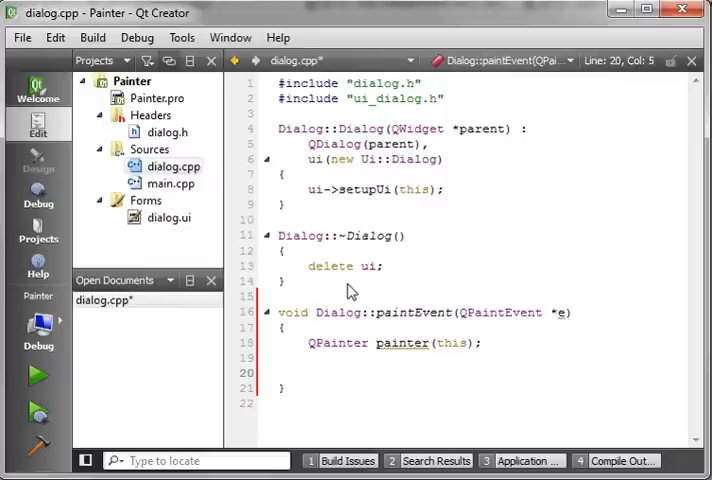
- Add painter.drawLine(10,10,100,100) and save dialog.cpp
left_click(310, 372)
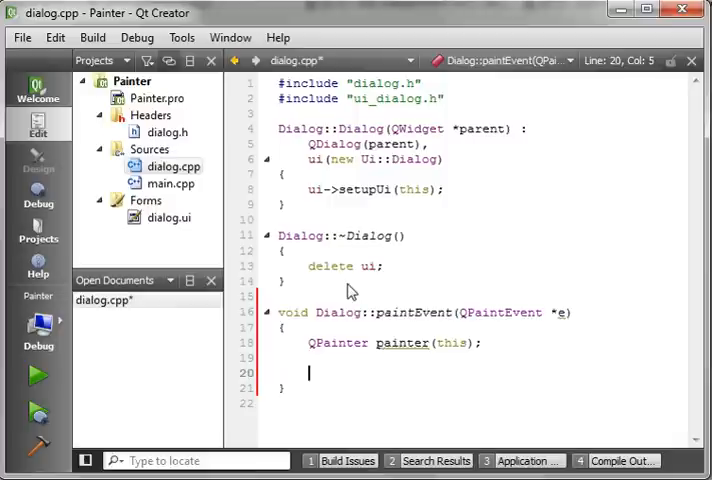
type("painter.drawLine();")
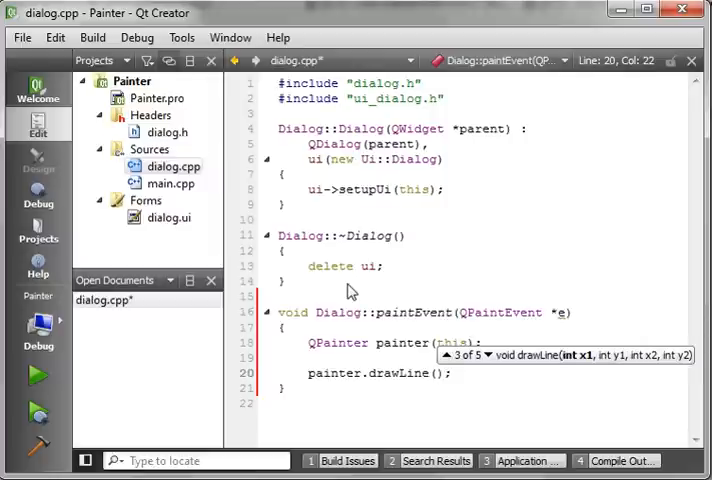
type("10,10")
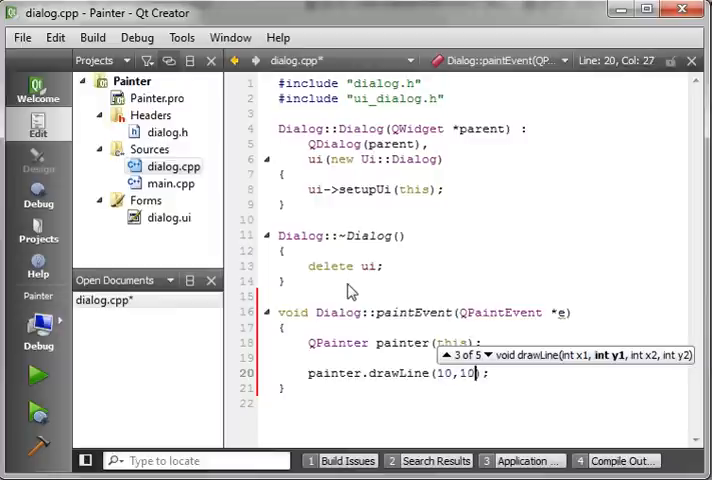
type(",100,100")
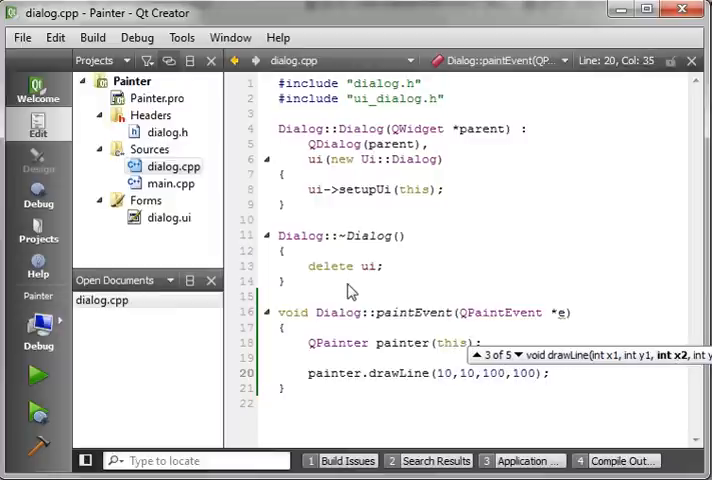
mouse_move(420, 390)
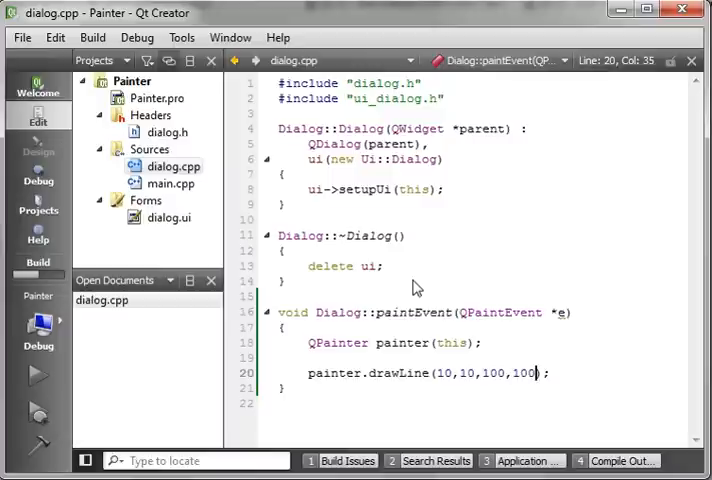
- Run the Painter app to view the diagonal line, then close the Dialog
left_click(37, 375)
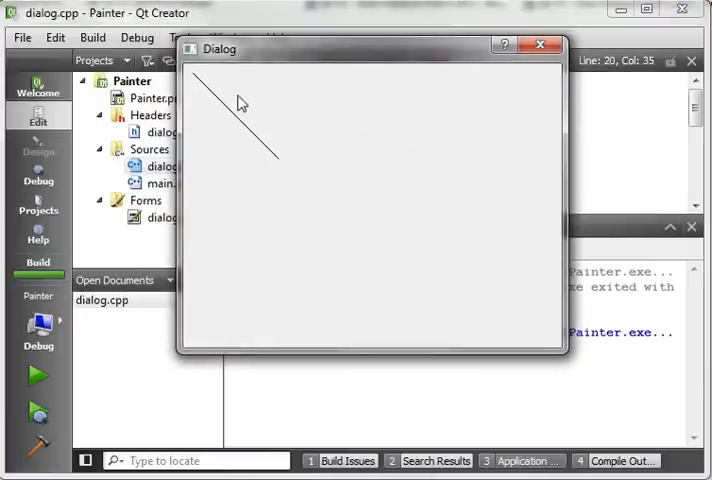
mouse_move(222, 113)
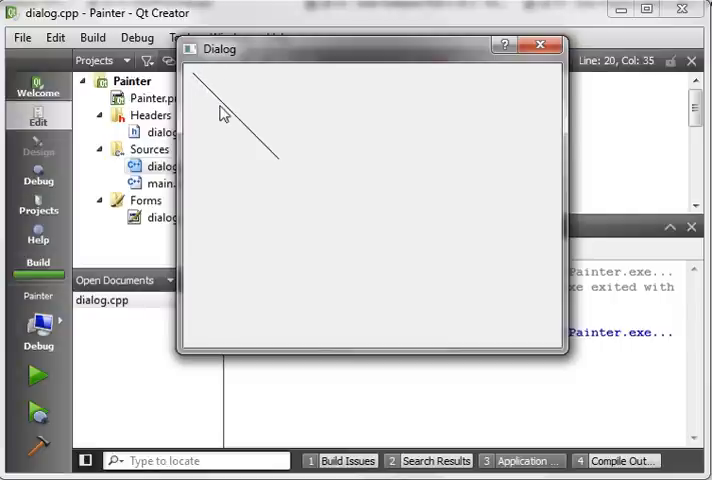
mouse_move(200, 90)
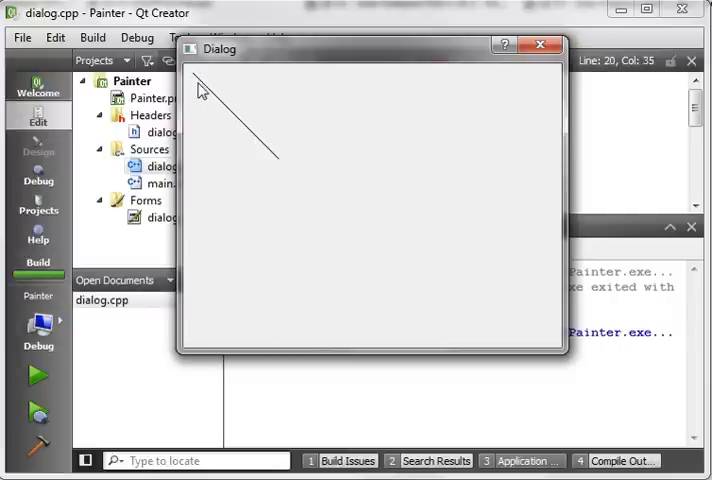
mouse_move(279, 167)
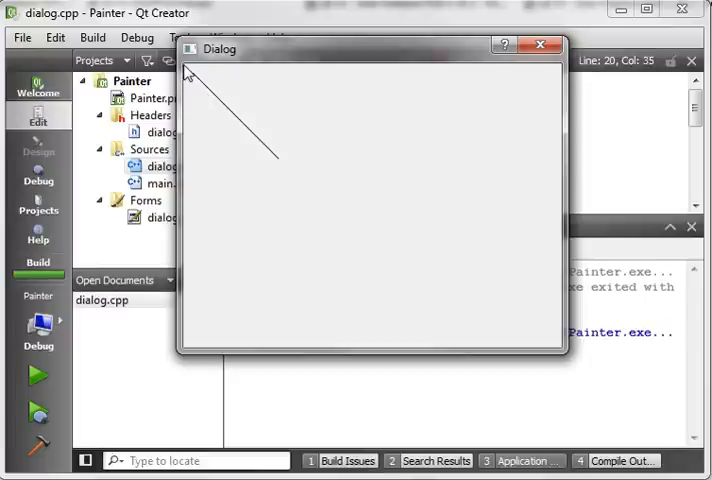
mouse_move(309, 78)
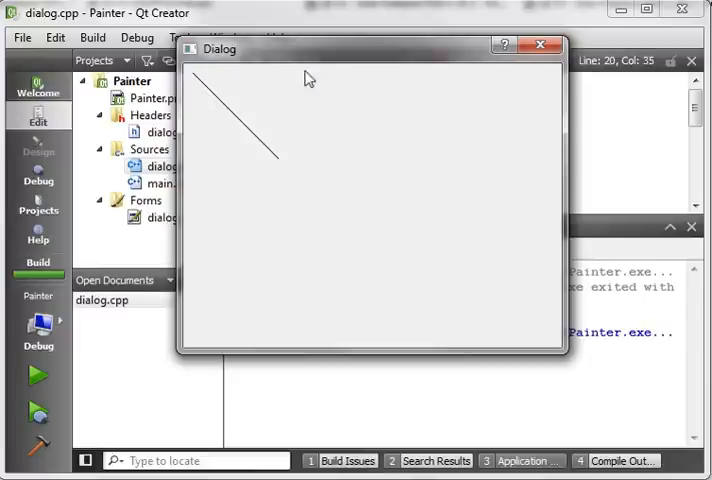
mouse_move(272, 86)
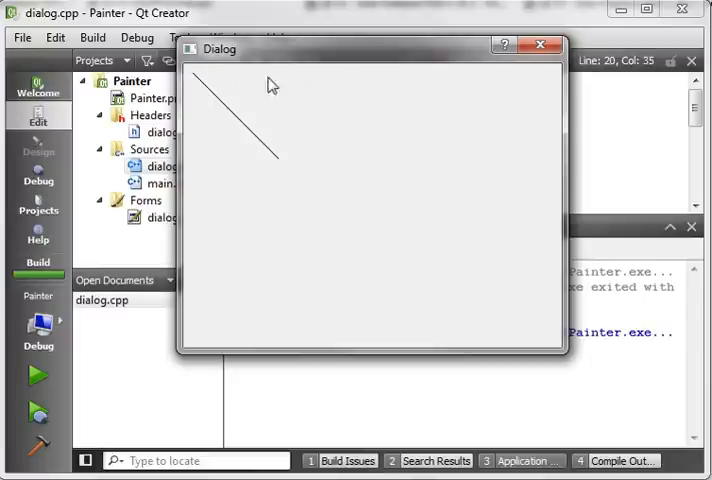
mouse_move(202, 113)
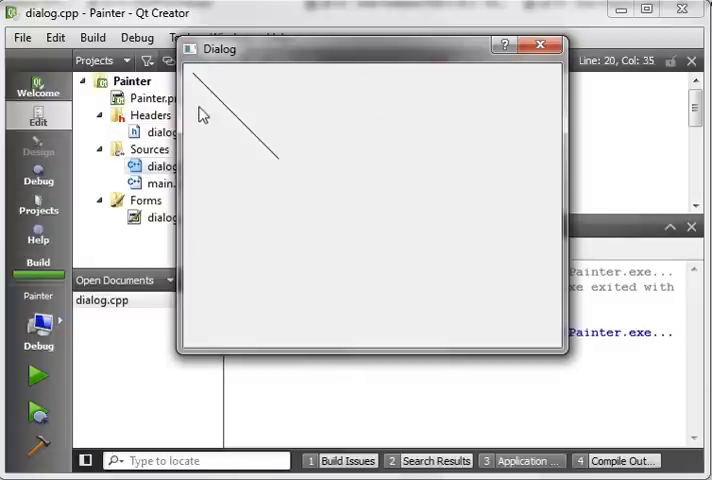
mouse_move(200, 75)
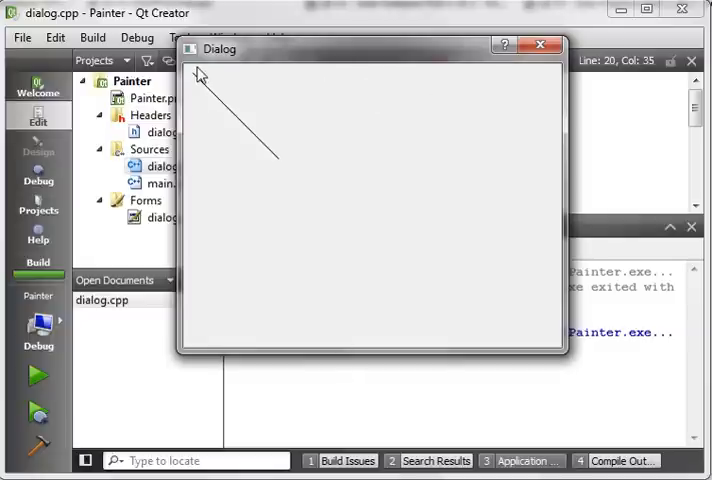
mouse_move(207, 70)
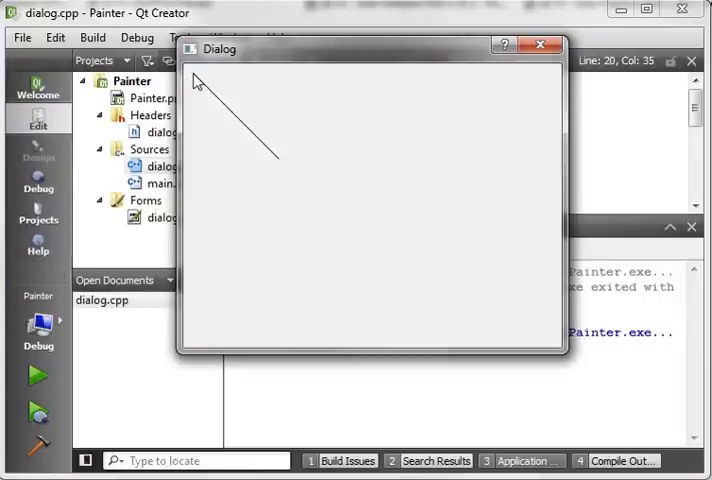
mouse_move(252, 165)
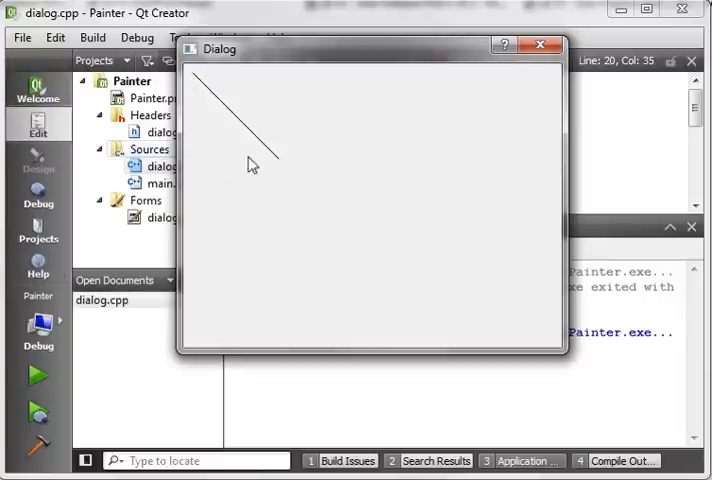
mouse_move(280, 166)
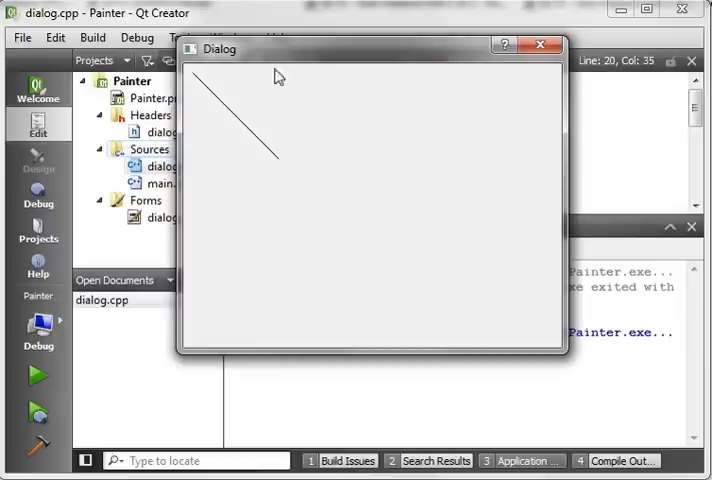
mouse_move(456, 85)
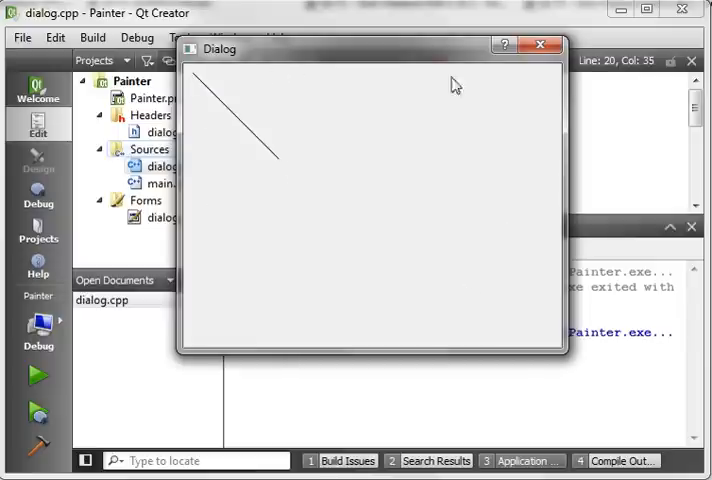
mouse_move(294, 95)
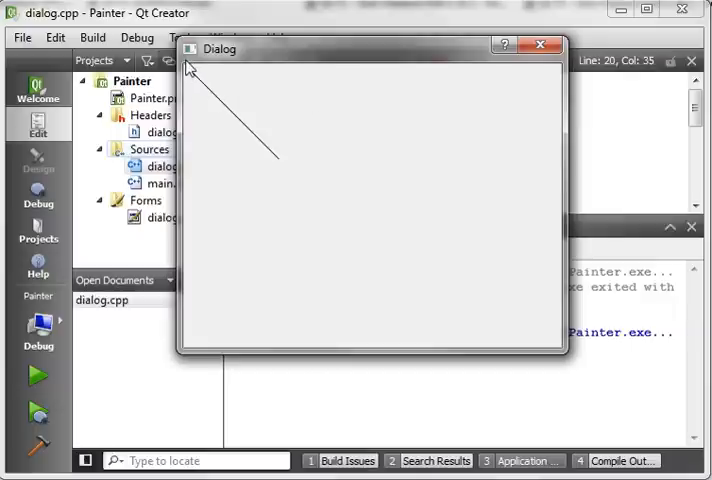
mouse_move(511, 312)
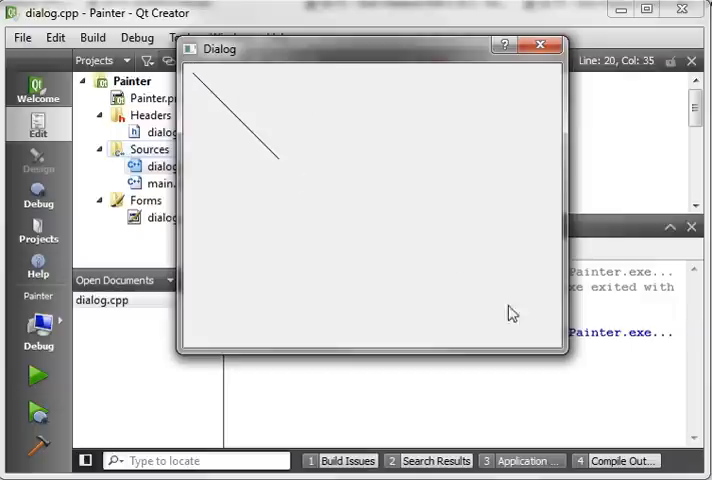
mouse_move(270, 143)
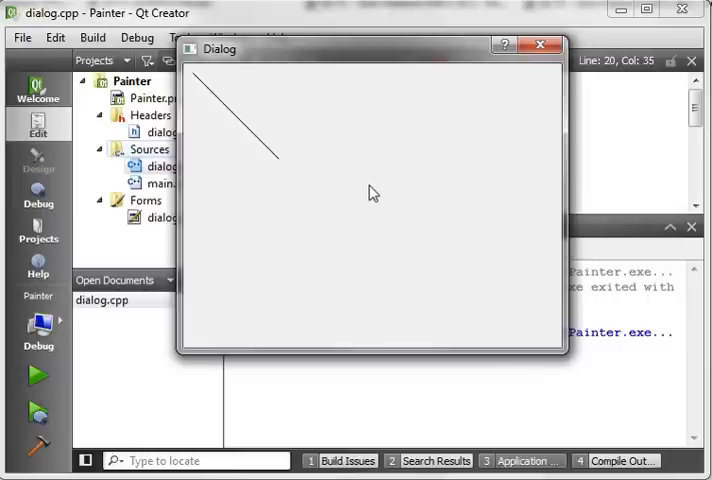
mouse_move(8, 8)
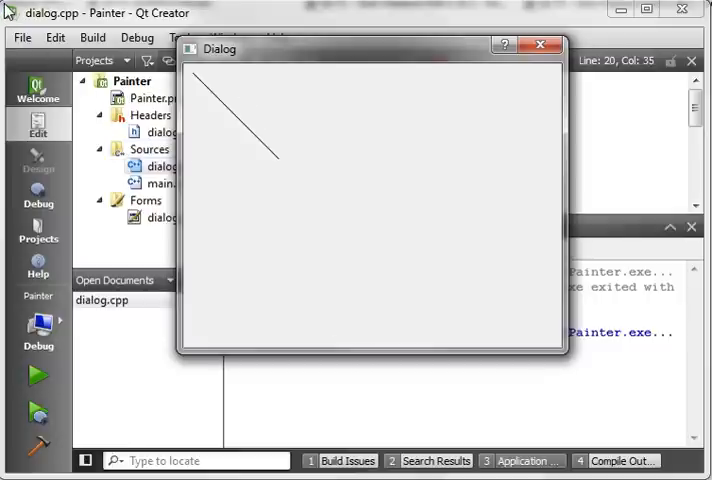
mouse_move(203, 92)
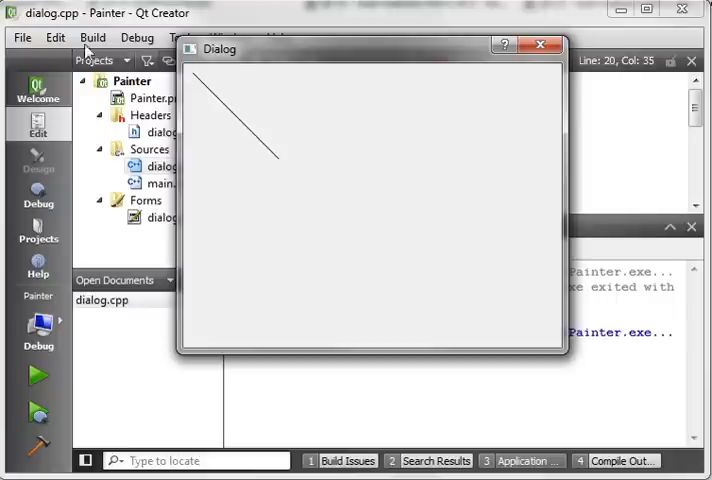
mouse_move(541, 45)
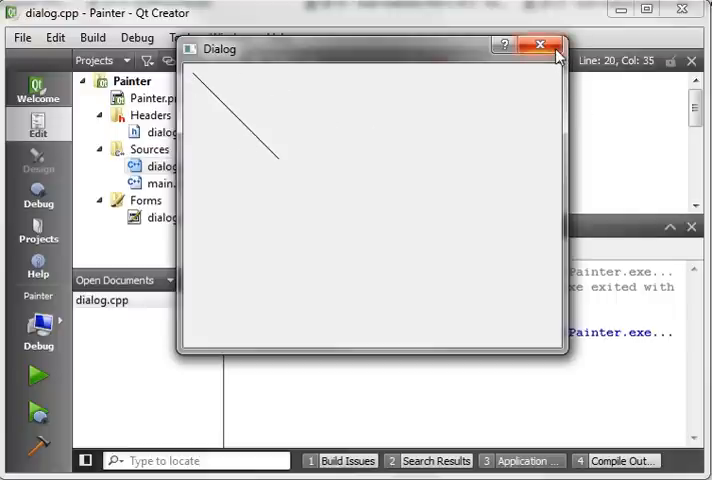
left_click(541, 45)
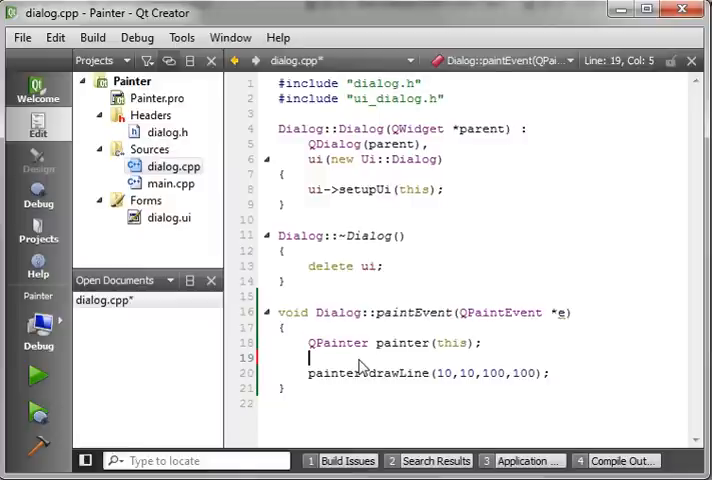
- Declare black QPen paintpen with setWidth(6) in paintEvent
type("QPen")
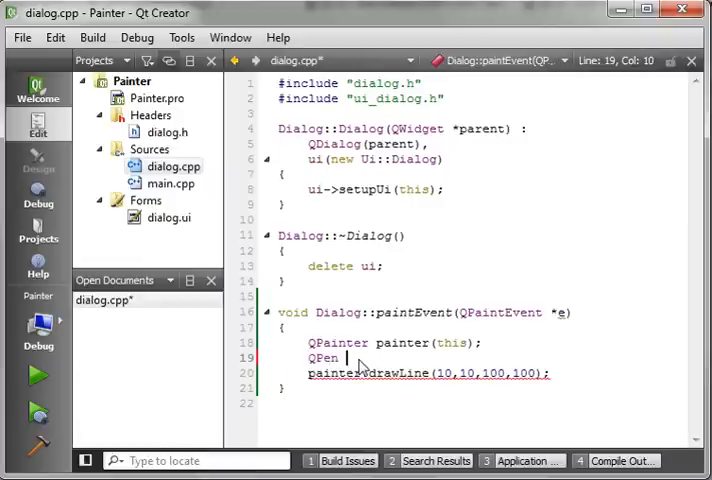
type("paintpen")
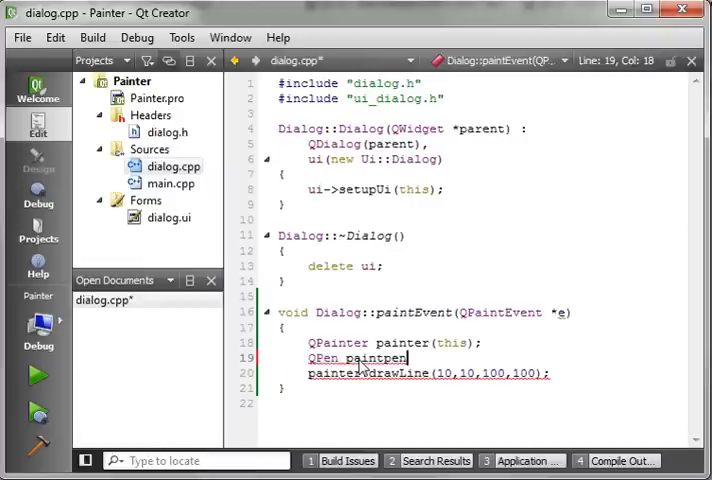
type("(")
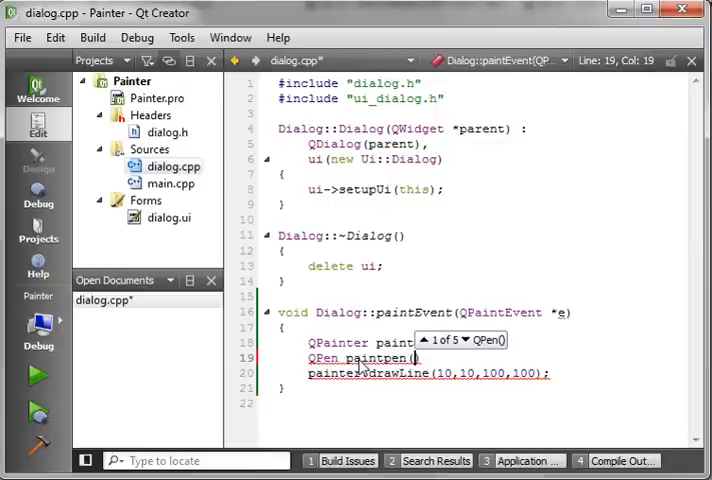
type("Qt::black")
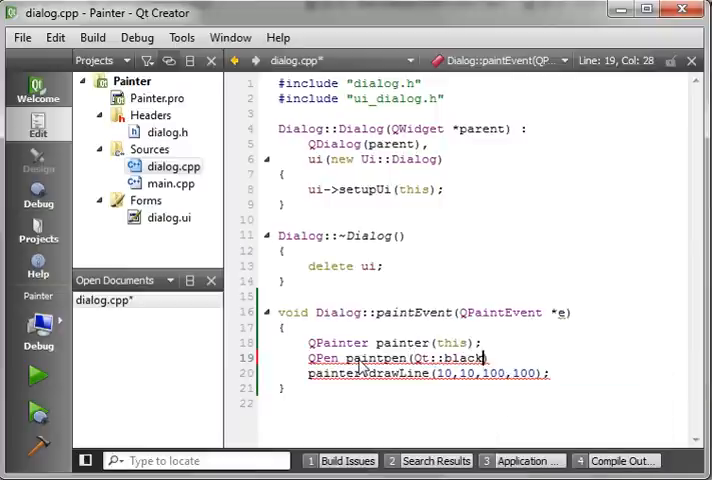
key("Return")
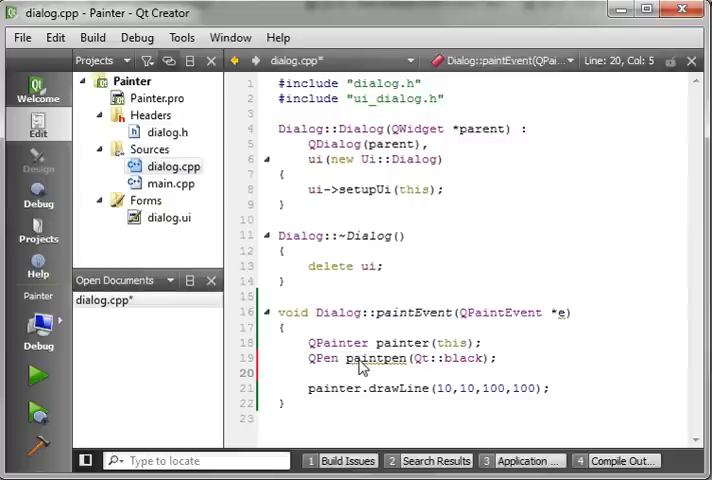
type("paintpen")
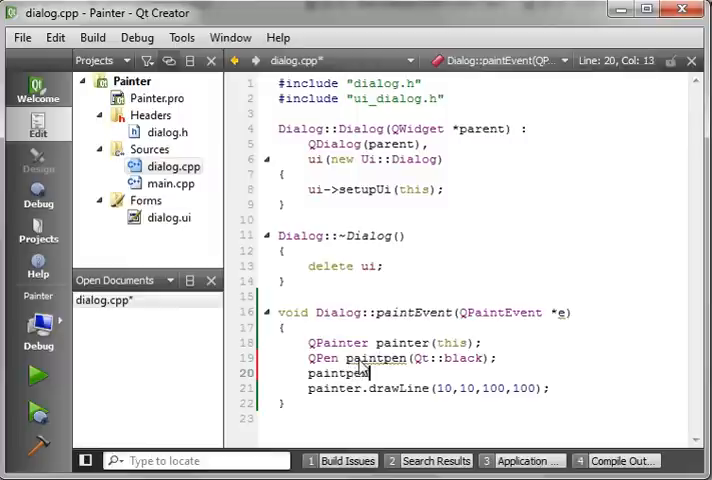
type("setWidth(6);")
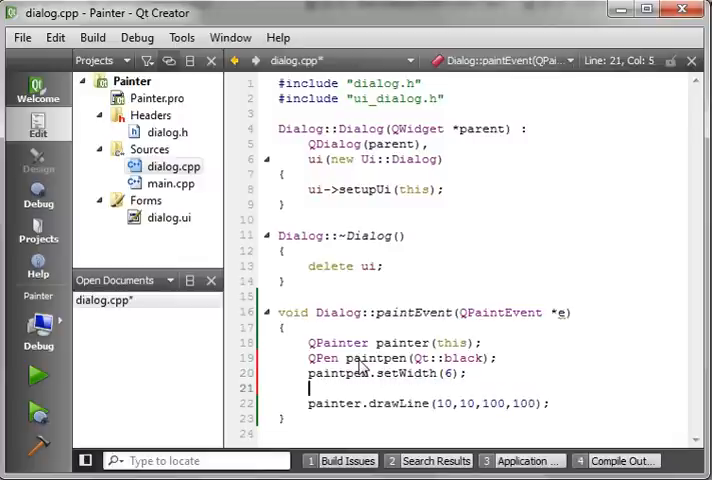
key("Return")
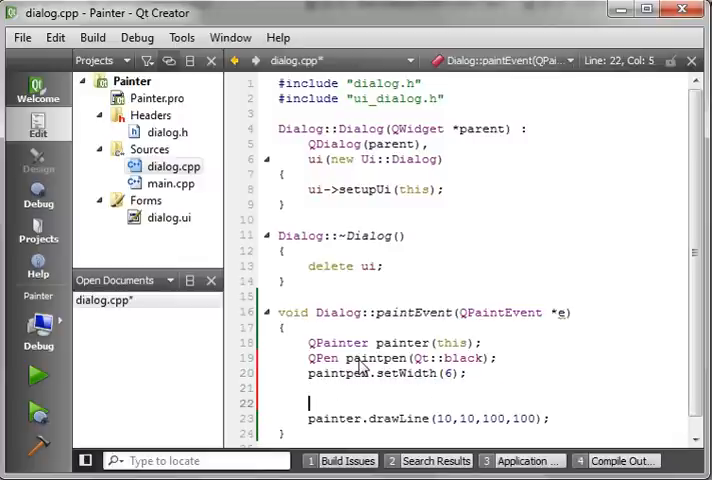
- Declare red QPen linepen with setWidth(2)
type("QPen")
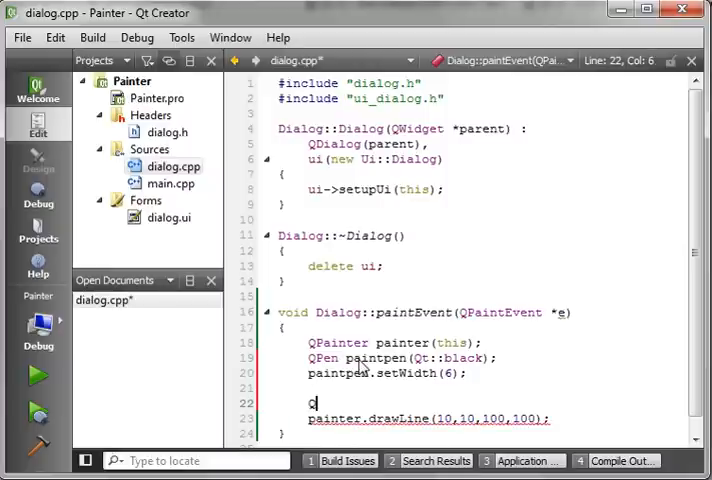
type("QPen linepen(")
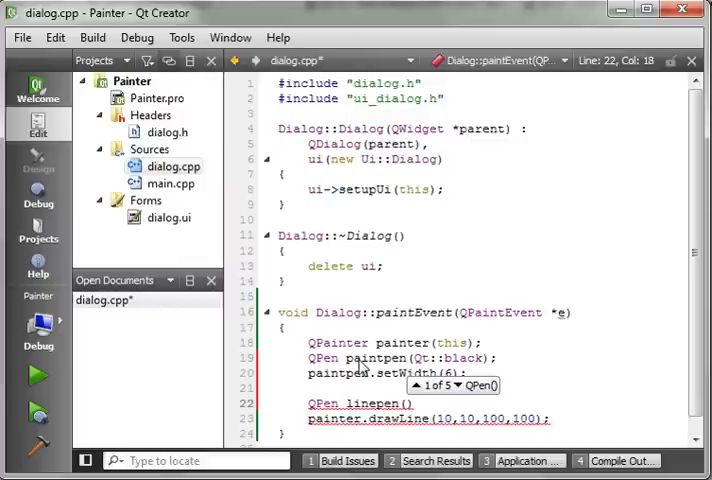
type("Qt::red")
type("linepen.")
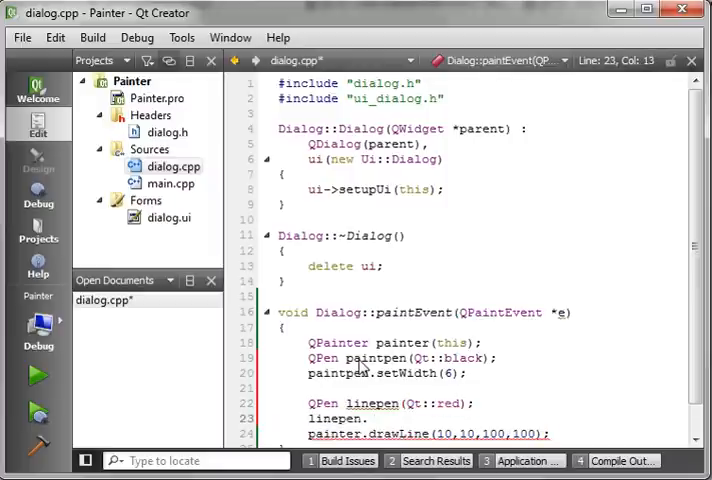
type("setwi")
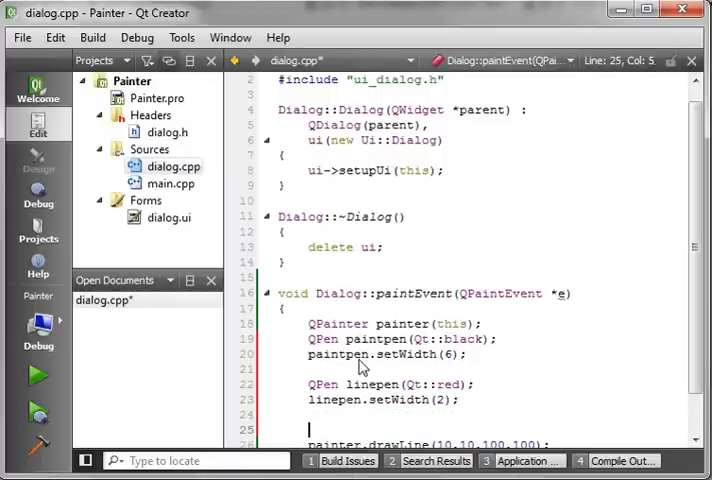
- Define QPoint p1 at (10,10) and duplicate those lines below as p2
scroll("down", 3)
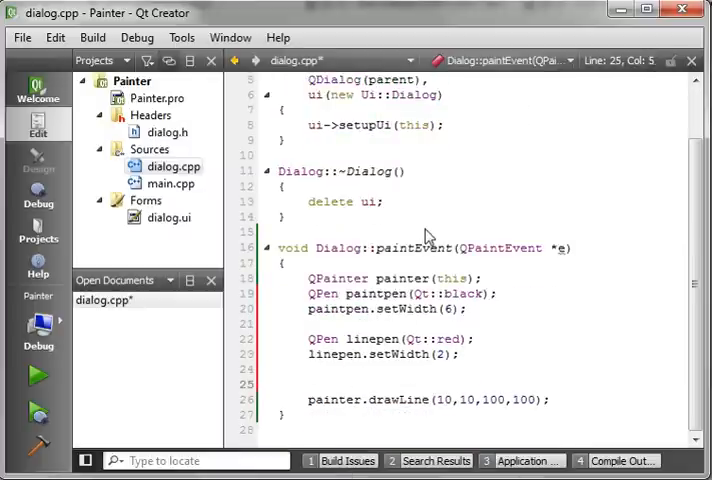
mouse_move(343, 384)
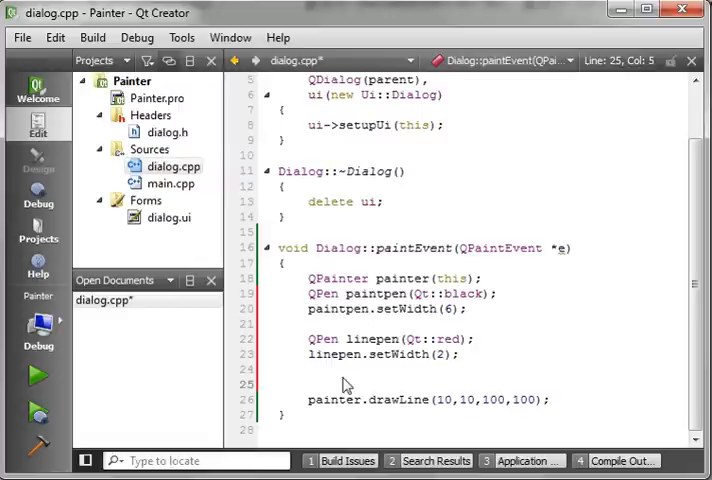
type("QPa")
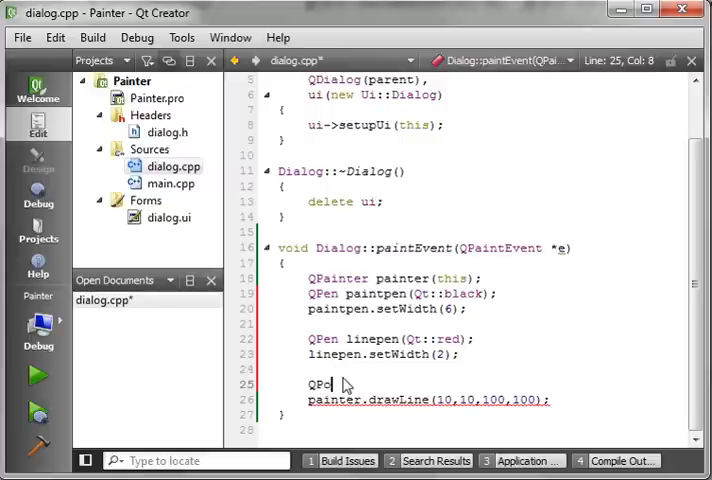
type("oint")
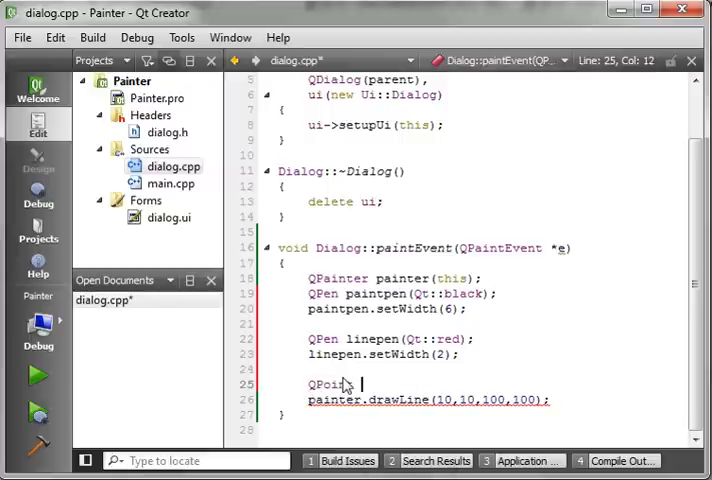
type("p1;")
type("p1.")
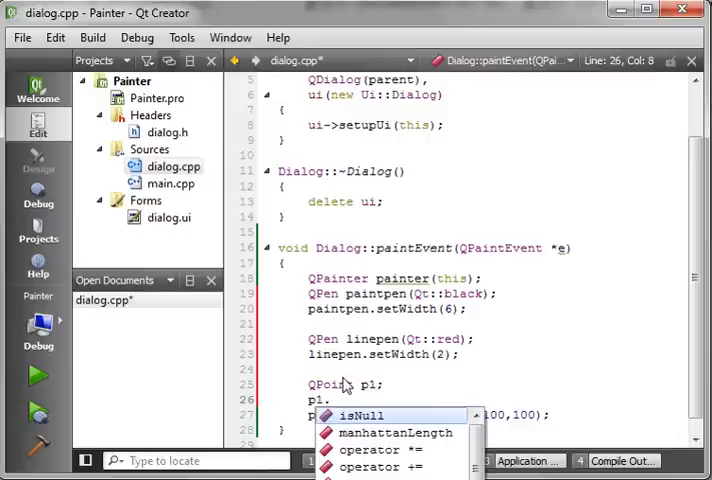
type("setx")
type("p1.setY(10);")
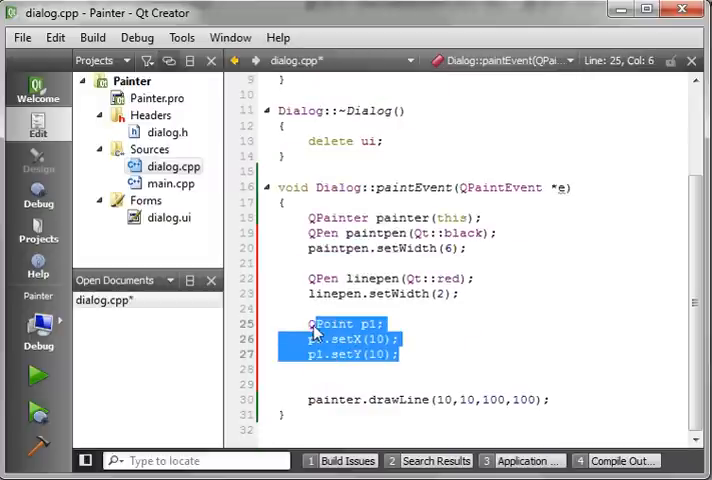
left_click(330, 399)
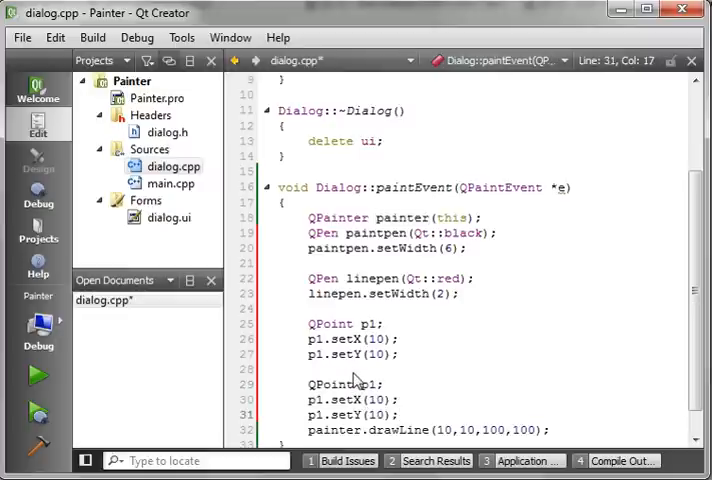
left_click(372, 385)
type("2")
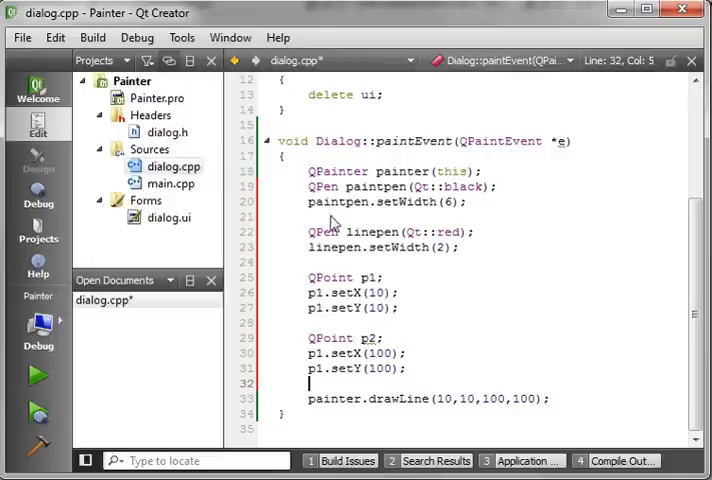
mouse_move(441, 405)
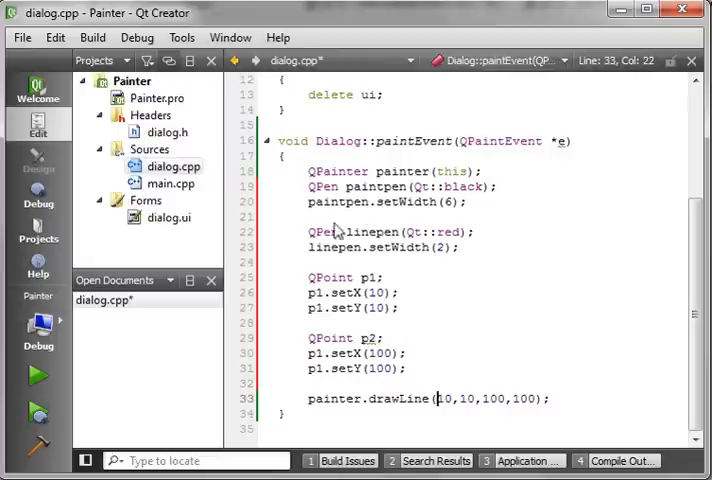
mouse_move(358, 292)
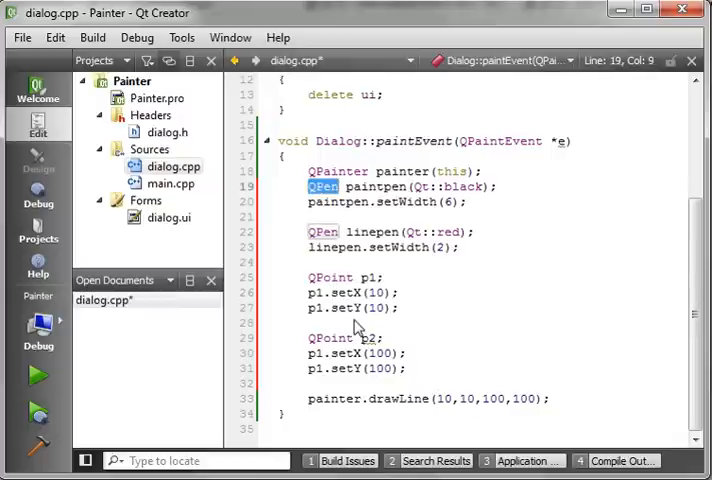
mouse_move(408, 390)
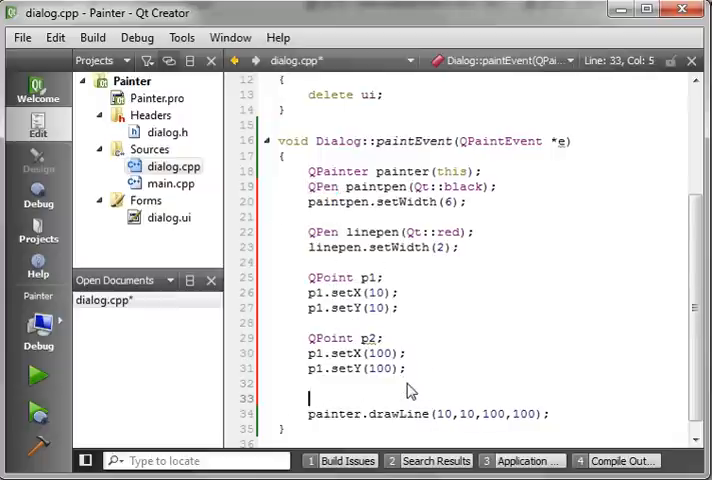
- Type painter.setPen(linepen); on the line just above the drawLine call
type("painter.setPen();")
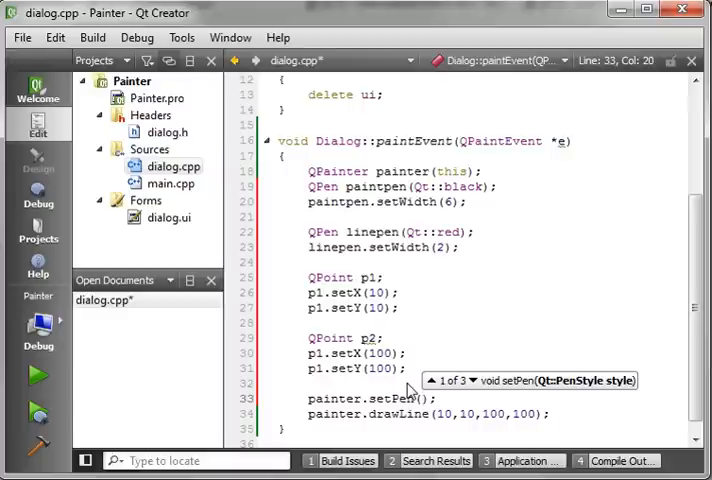
type("linepen")
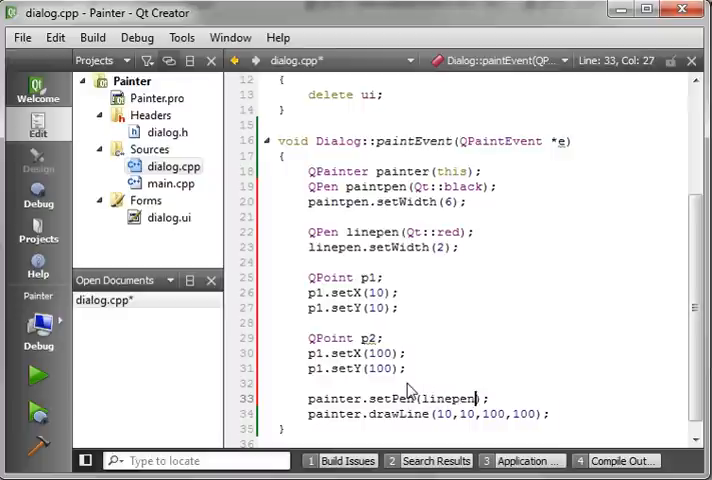
type(");")
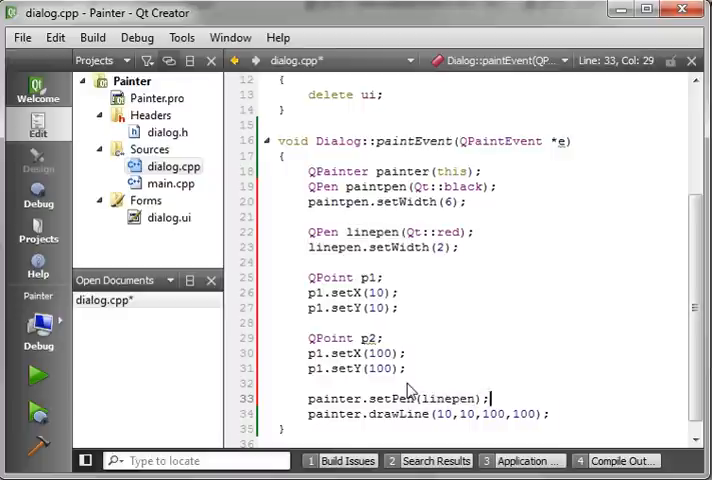
left_click(357, 232)
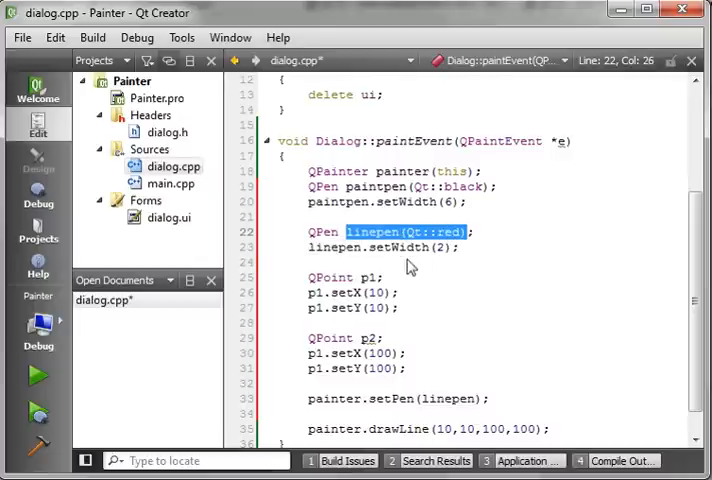
- Make drawLine take points p1 and p2, ending with the cursor after the statement
scroll("down", 3)
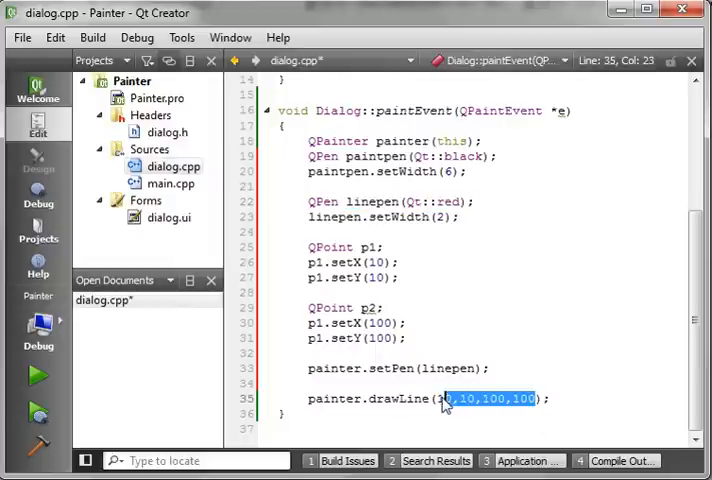
type("p1")
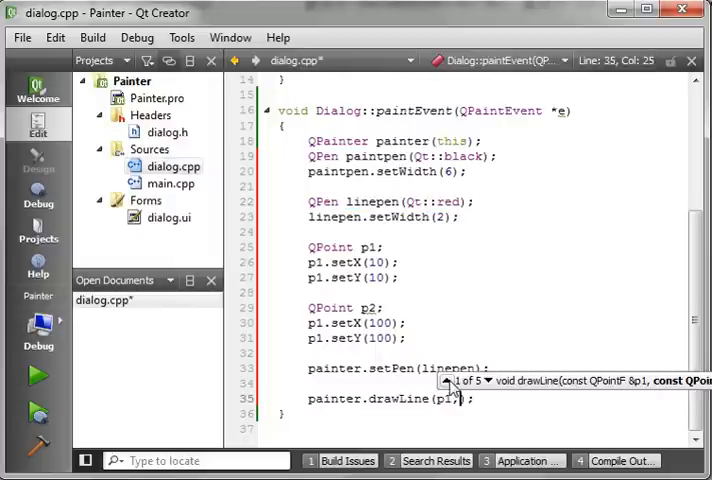
type("p2")
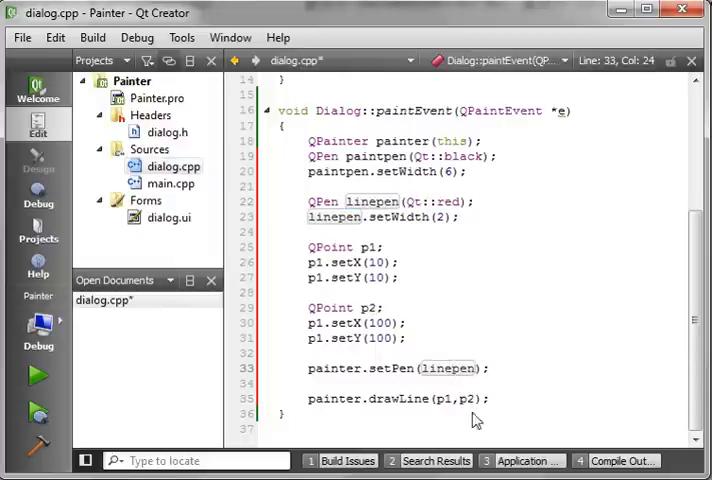
mouse_move(478, 398)
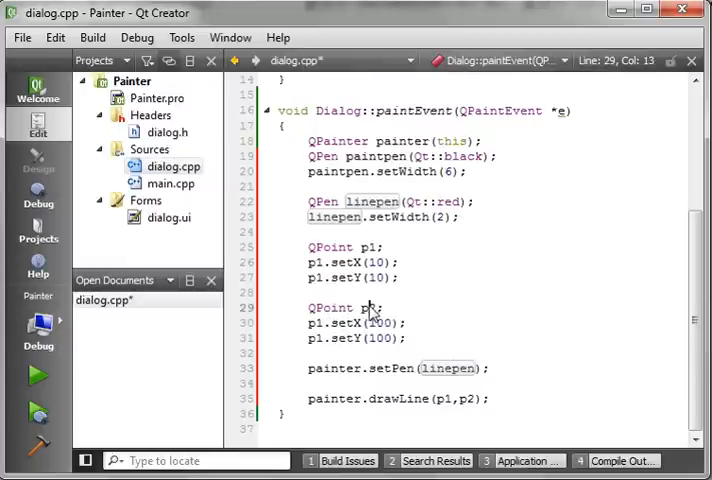
double_click(369, 307)
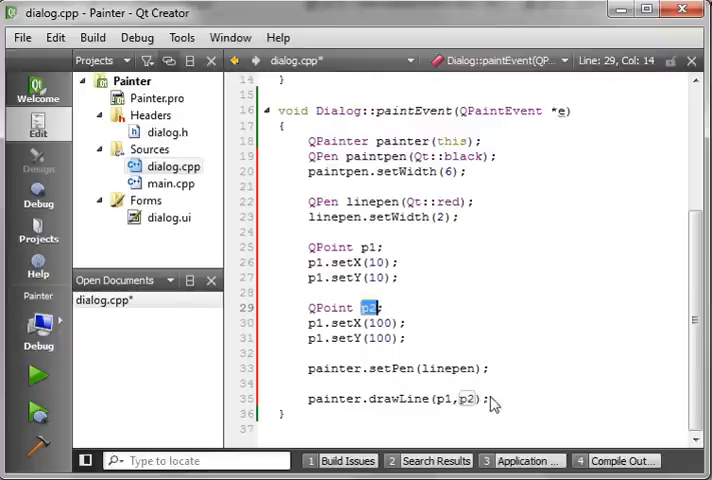
mouse_move(468, 398)
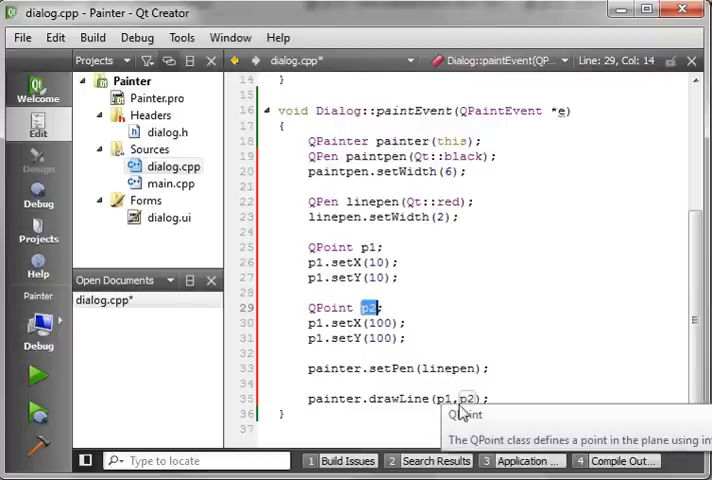
mouse_move(335, 318)
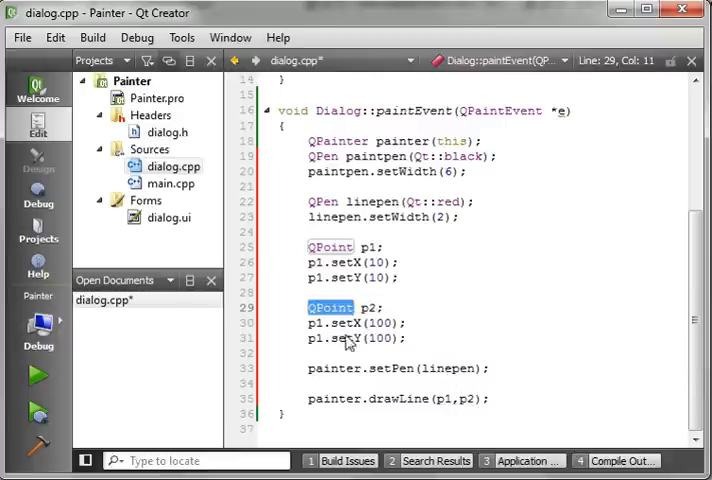
mouse_move(398, 358)
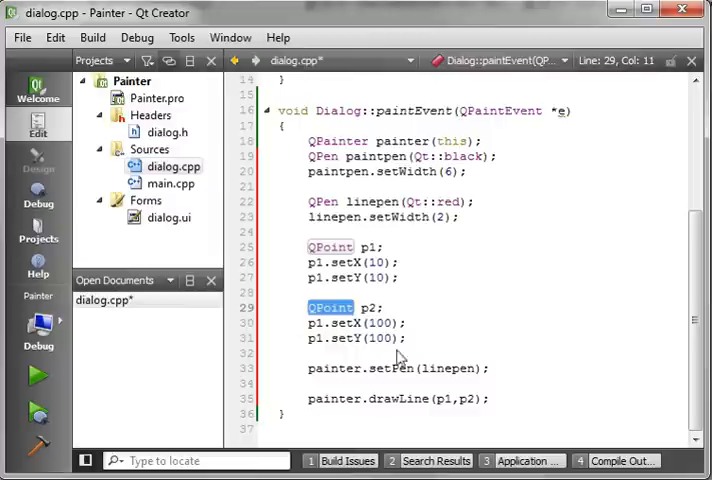
left_click(490, 398)
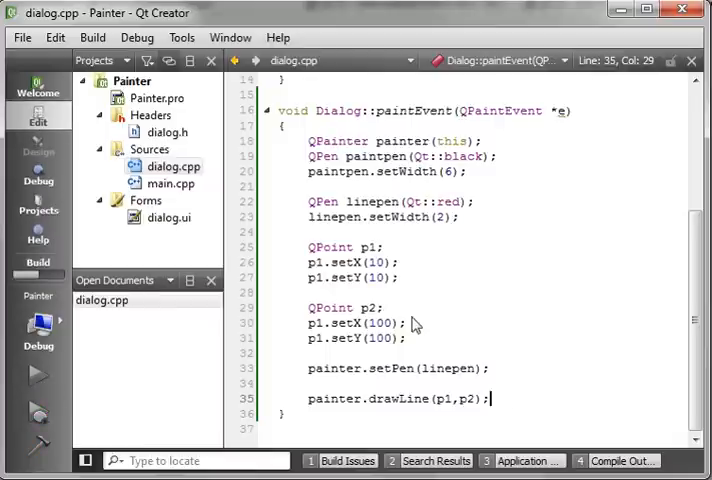
left_click(37, 375)
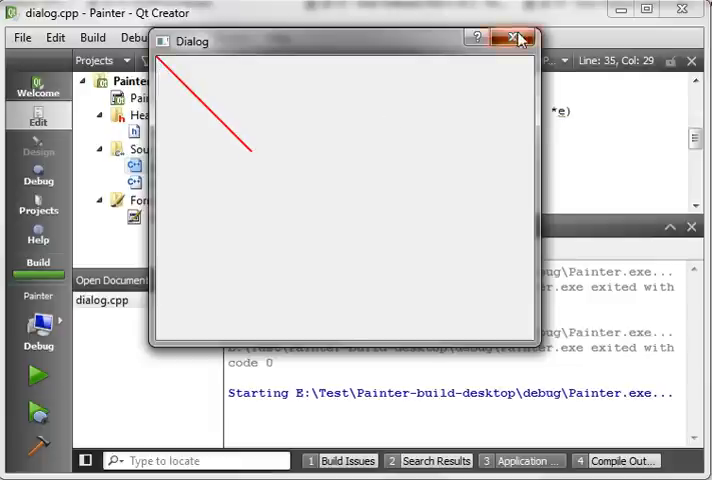
left_click(519, 39)
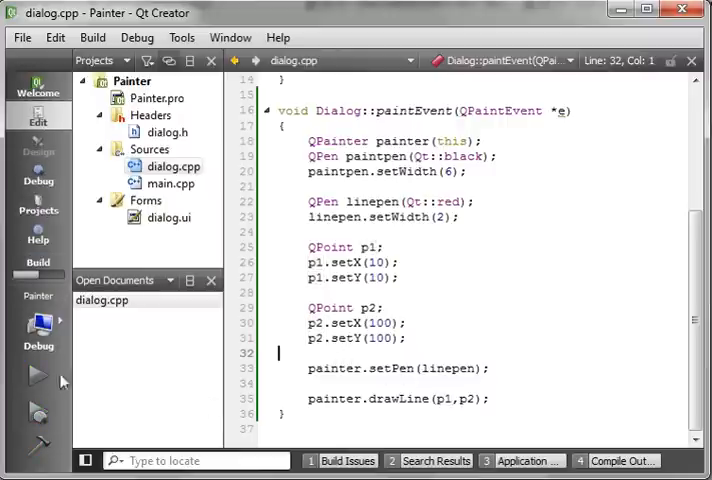
mouse_move(397, 325)
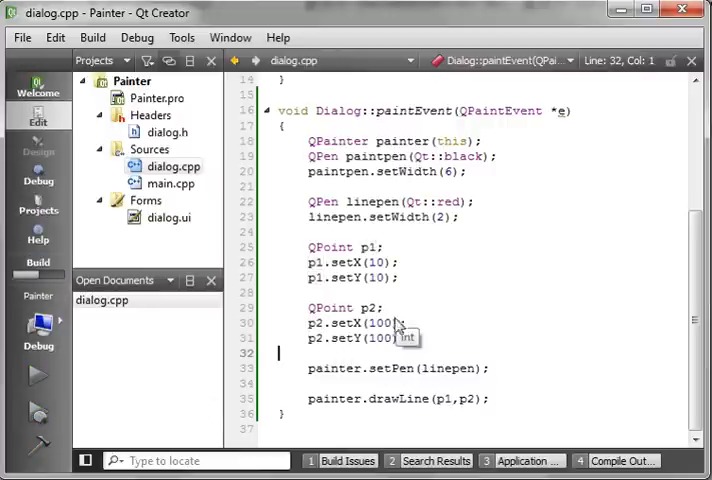
- Rerun the Painter app with p2 set to (100,100)
left_click(37, 375)
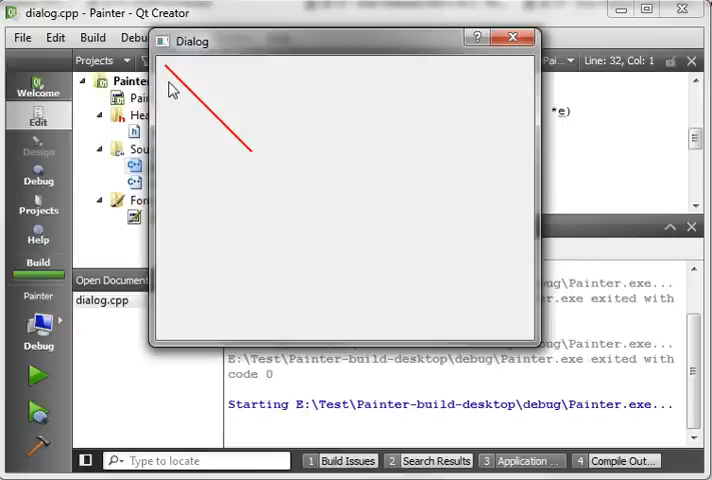
mouse_move(228, 138)
type("painter.setPen(poin);")
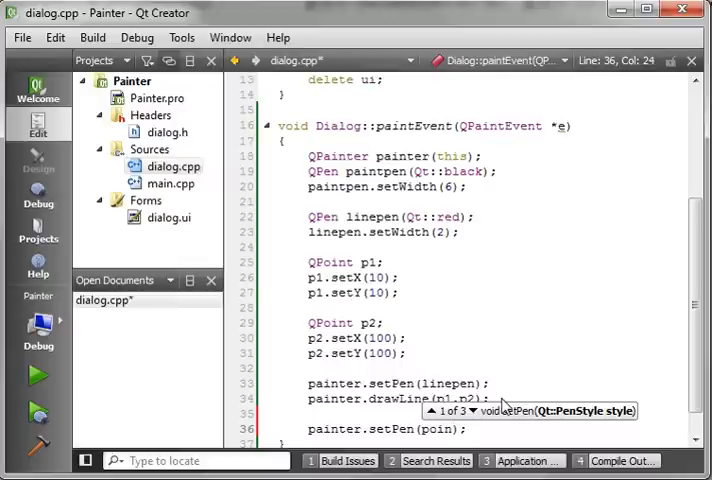
- Rename the black 6px pen from paintpen to pointpen in its declaration and setWidth line
key("BackSpace")
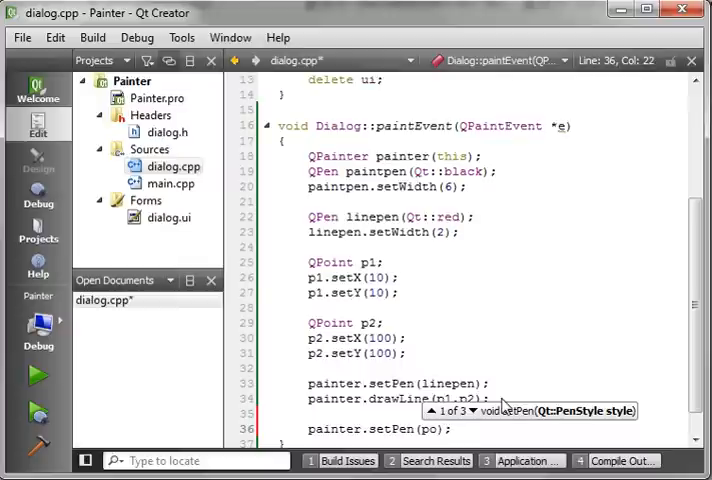
key("Backspace")
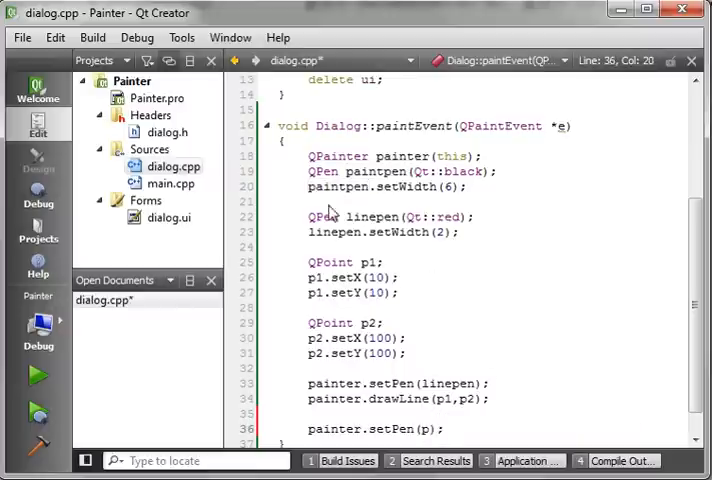
double_click(365, 171)
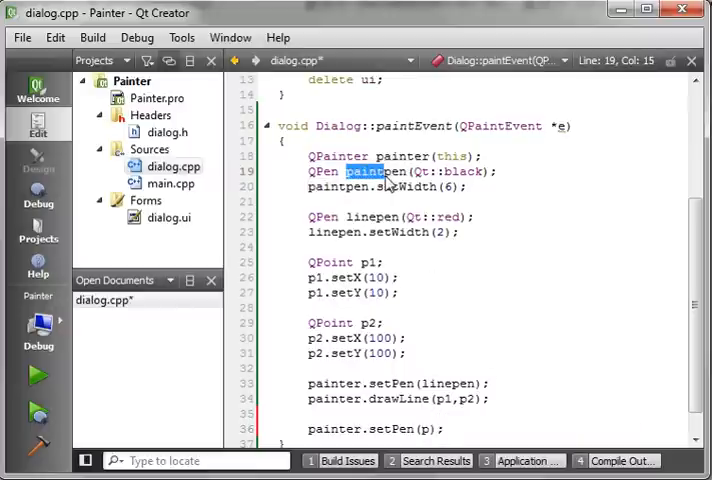
left_click(363, 171)
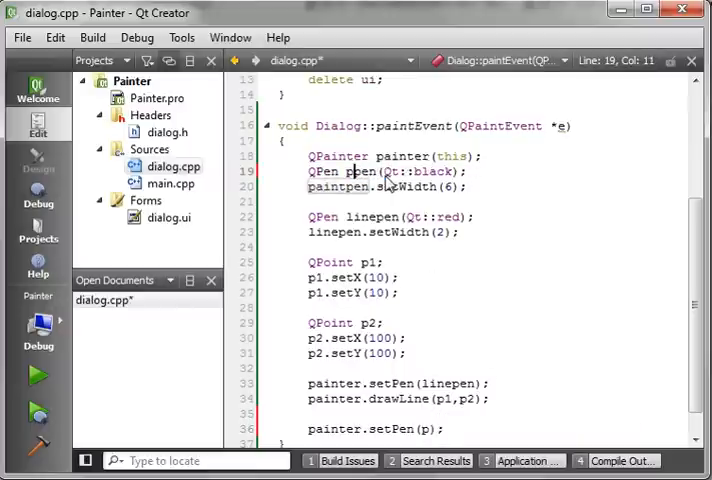
double_click(353, 171)
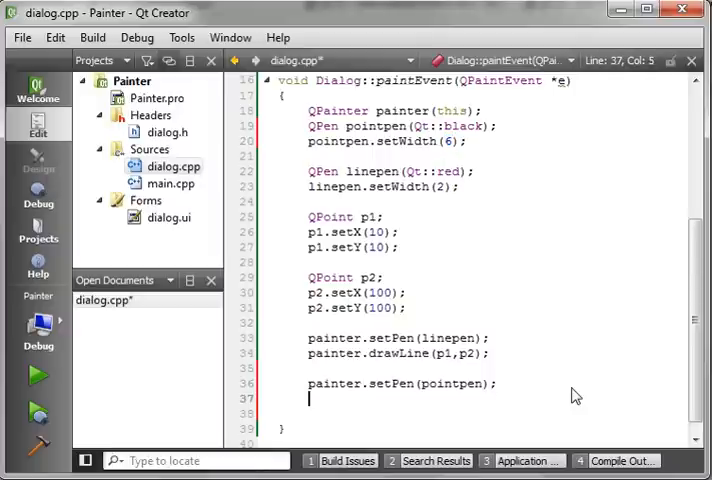
- Add painter.drawPoint(p1); on the line after painter.setPen(pointpen)
type("painter.draw")
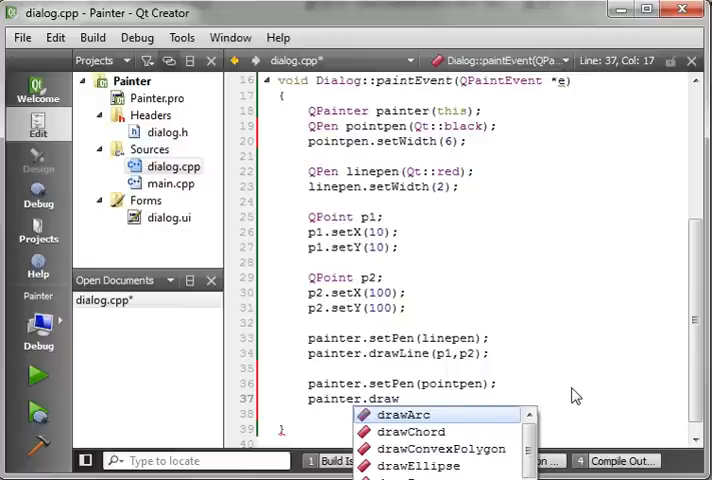
type("pi")
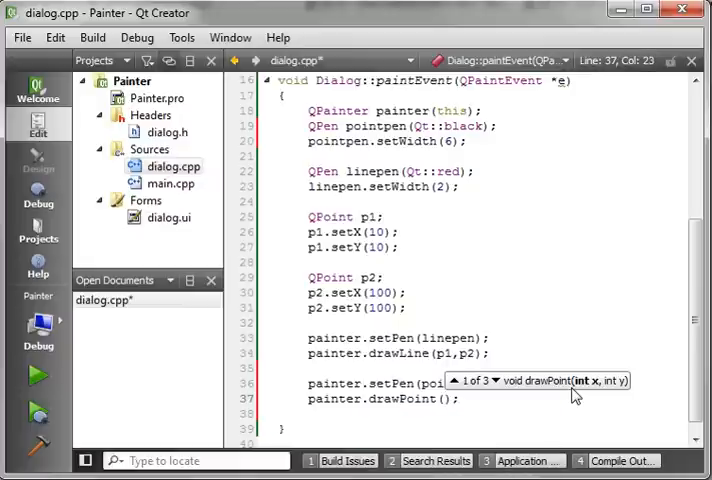
type("p1")
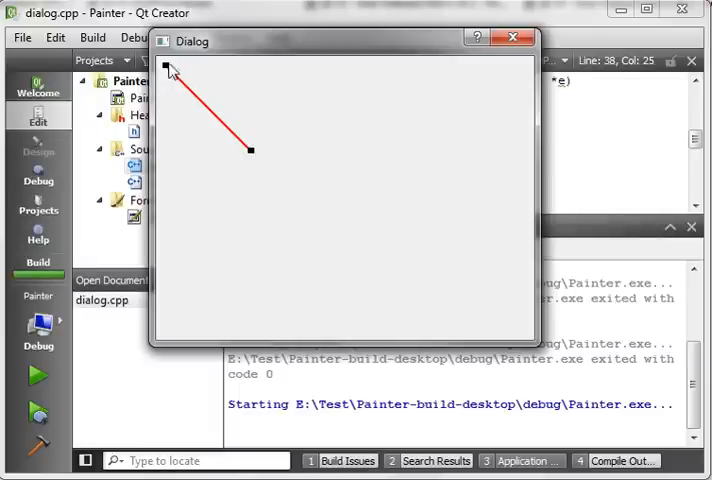
mouse_move(250, 150)
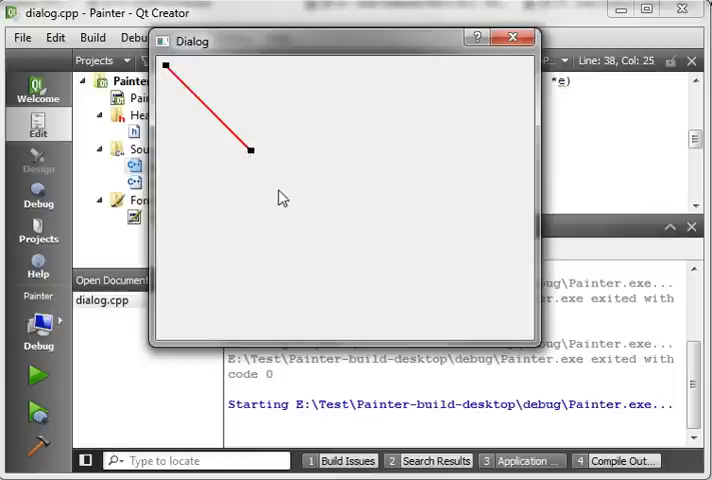
mouse_move(168, 70)
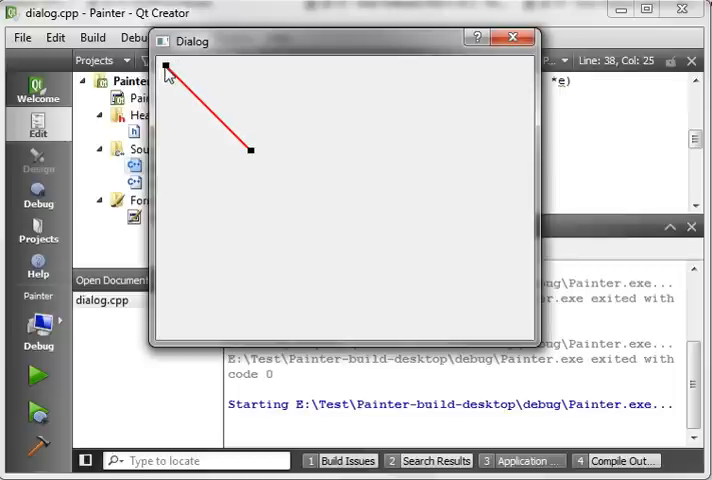
mouse_move(252, 150)
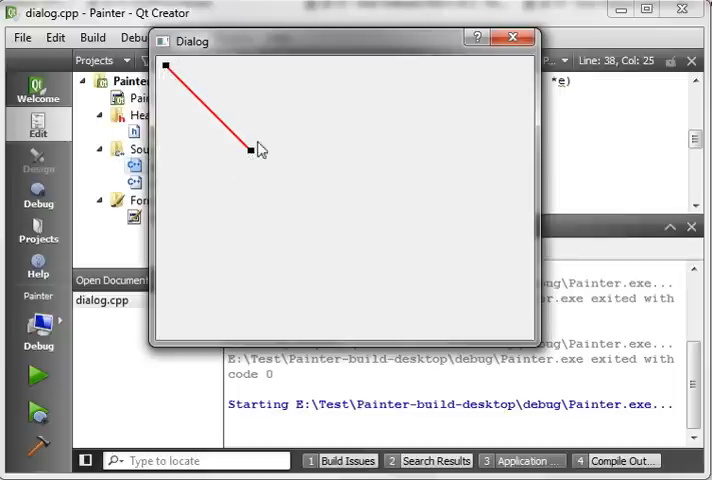
mouse_move(258, 84)
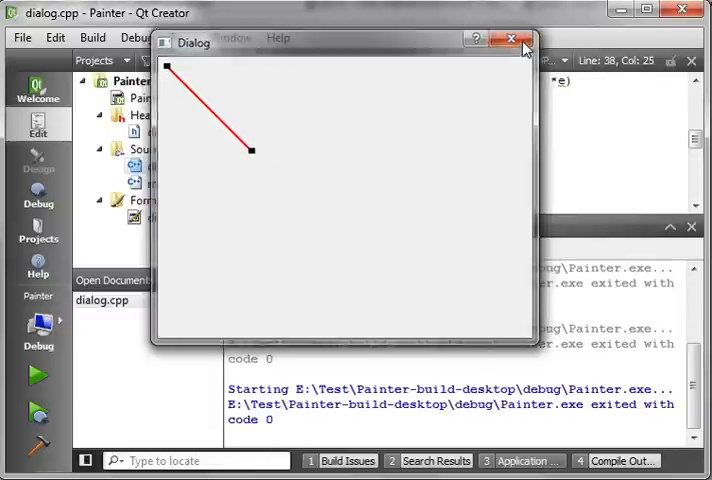
- Close the running Painter dialog after checking the black end points
left_click(511, 41)
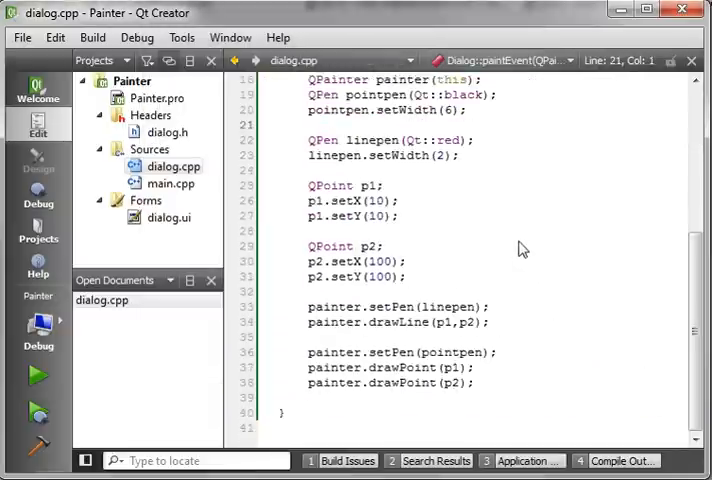
- Select the 100 in p2.setY(100) to replace it with 300
double_click(375, 276)
type("3")
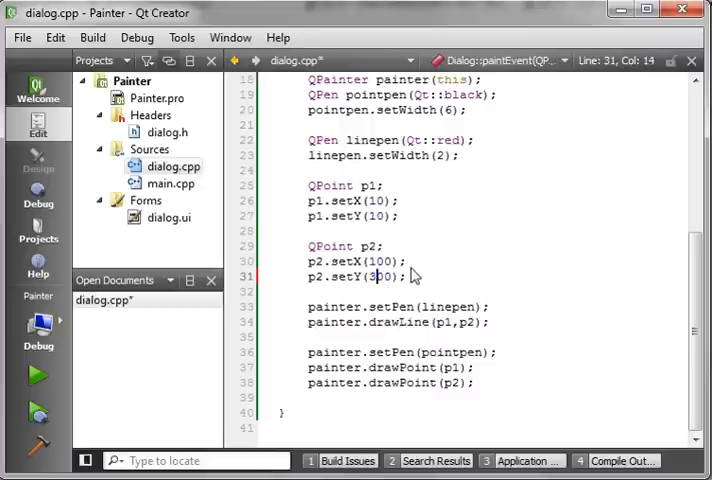
mouse_move(368, 258)
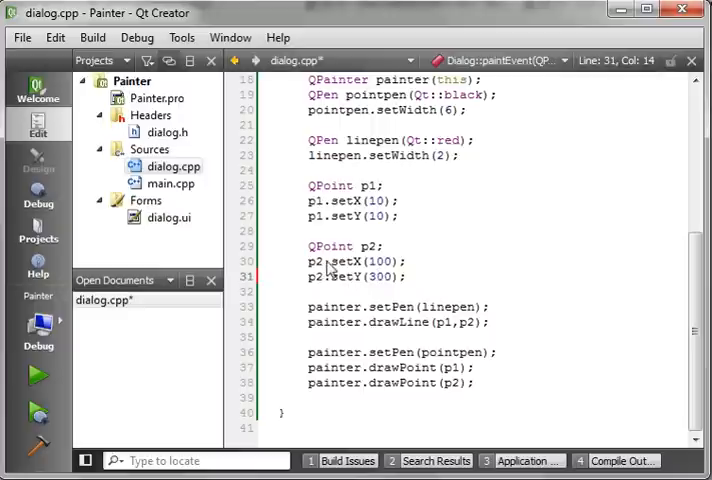
mouse_move(390, 400)
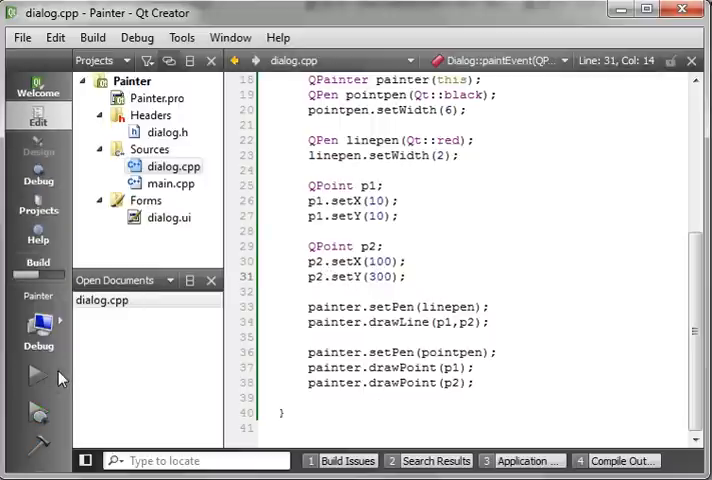
mouse_move(448, 302)
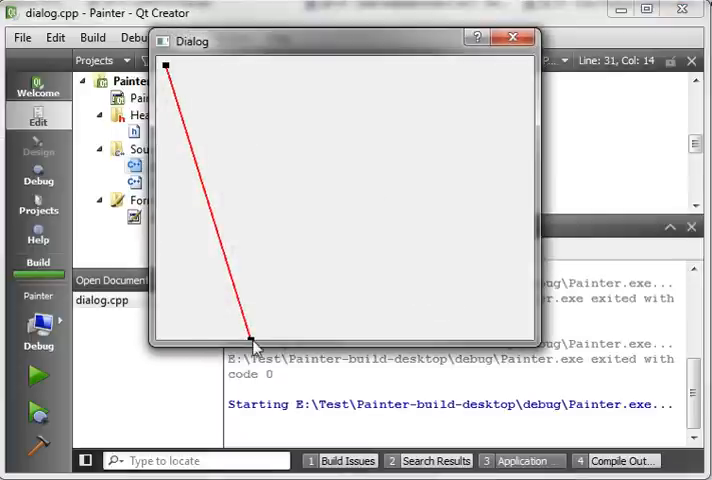
mouse_move(280, 258)
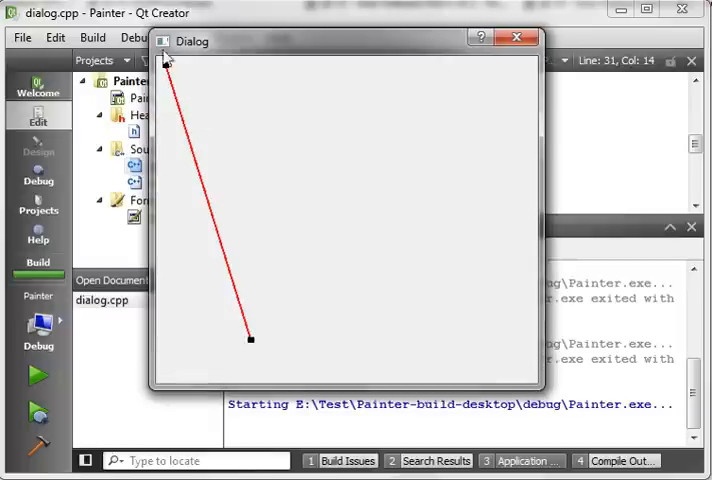
mouse_move(430, 172)
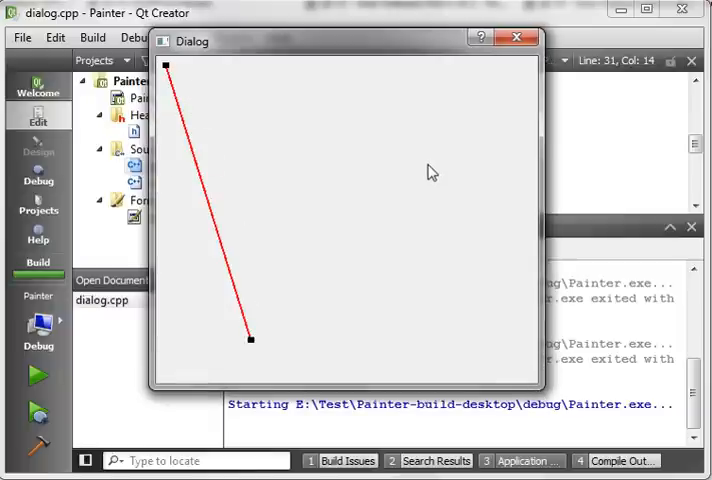